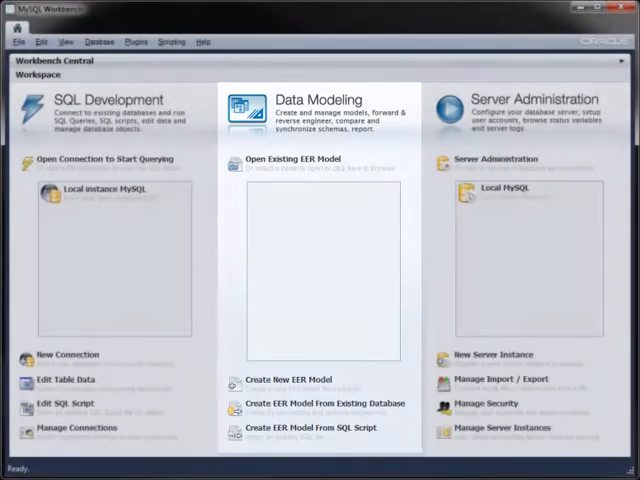
Switch to Firefox showing the MySQL Workbench 5.2.42 download page.
{"action": "left_click", "coordinate": [516, 99]}
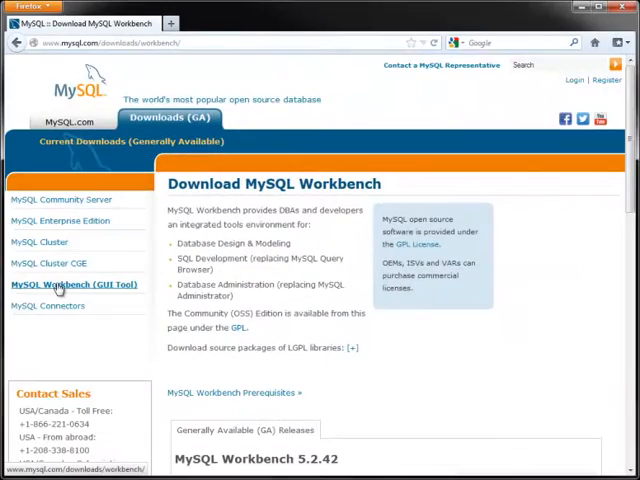
Scroll the download page and follow the Enterprise Edition sidebar's Workbench link.
{"action": "scroll", "scroll_direction": "down", "scroll_amount": 3}
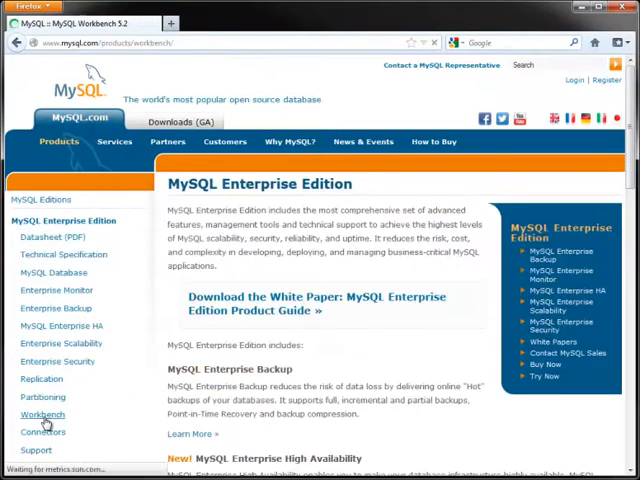
{"action": "left_click", "coordinate": [42, 414]}
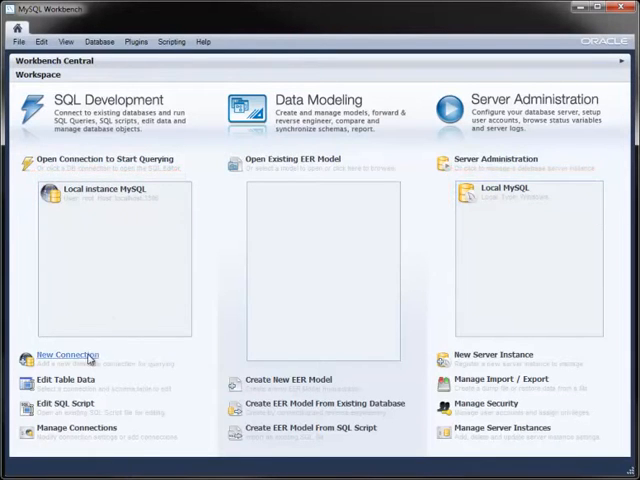
Create connection 'Sakila' with default schema sakila and compression protocol, then test it.
{"action": "left_click", "coordinate": [66, 355]}
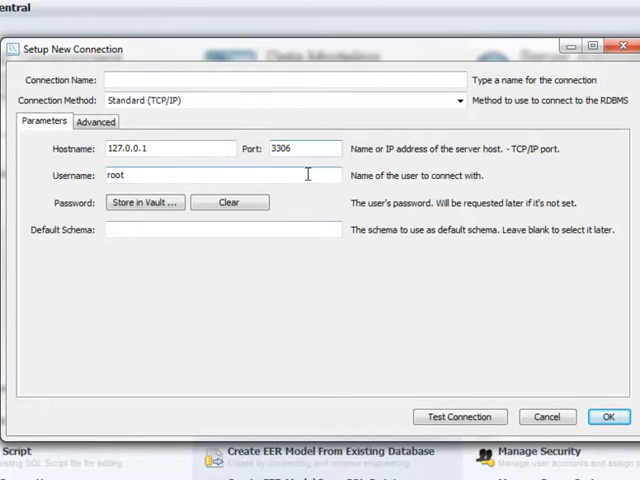
{"action": "mouse_move", "coordinate": [295, 225]}
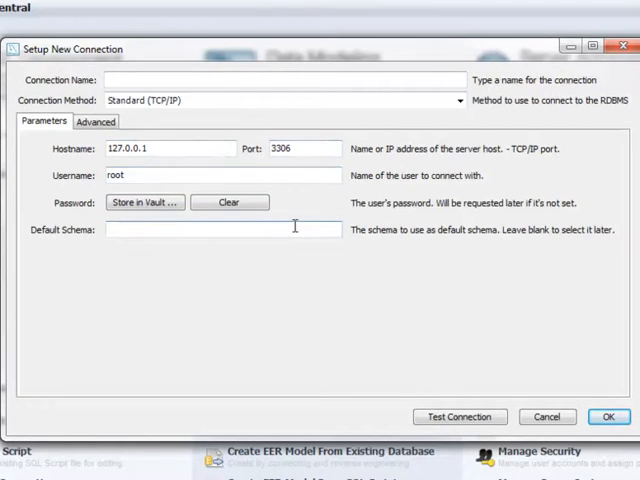
{"action": "type", "text": "sakila"}
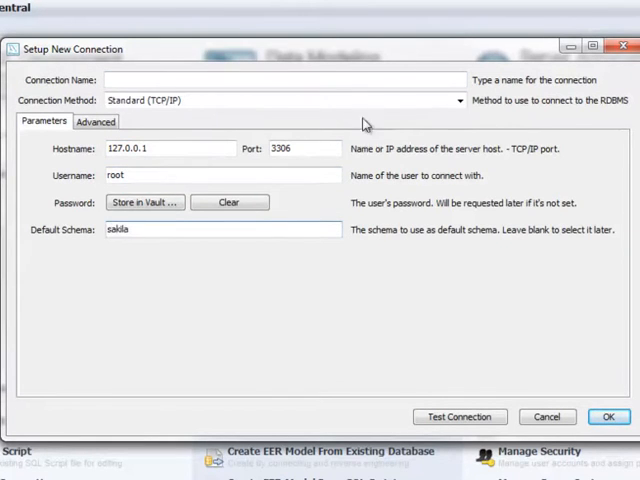
{"action": "type", "text": "Sakila"}
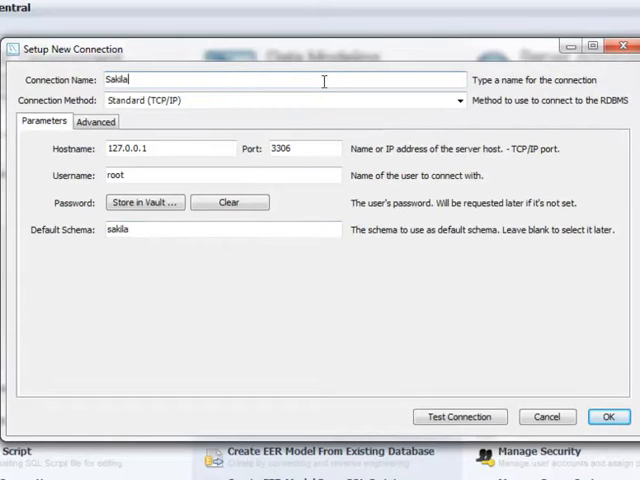
{"action": "mouse_move", "coordinate": [312, 70]}
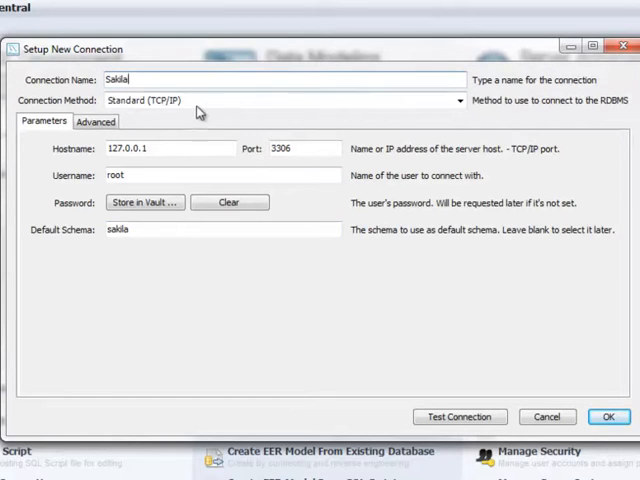
{"action": "left_click", "coordinate": [95, 121]}
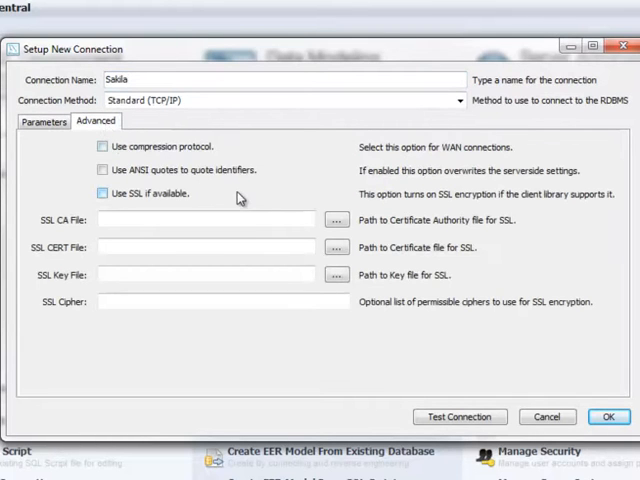
{"action": "left_click", "coordinate": [102, 146]}
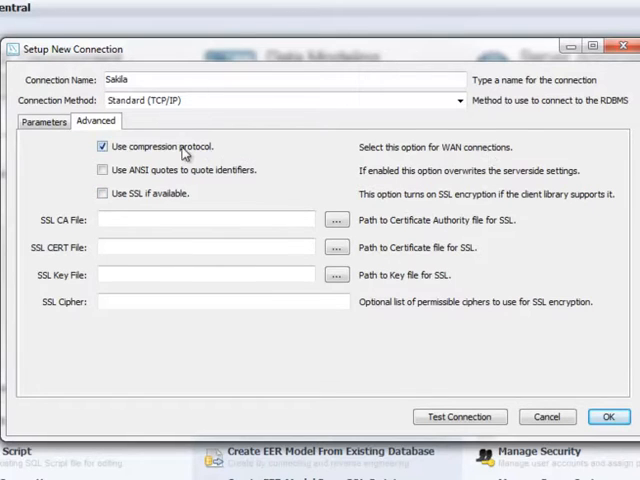
{"action": "left_click", "coordinate": [44, 121]}
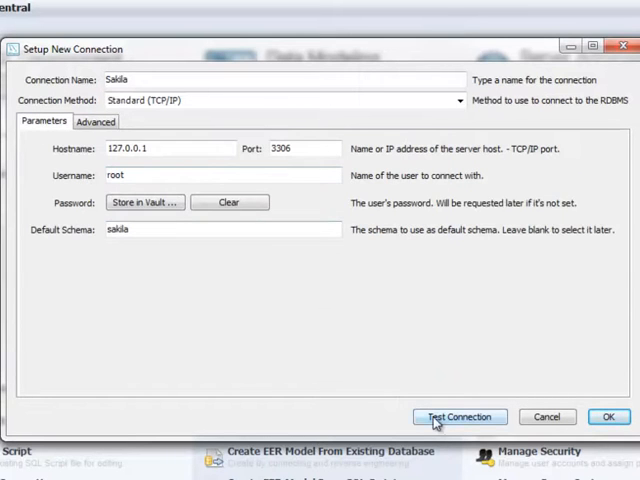
{"action": "left_click", "coordinate": [459, 417]}
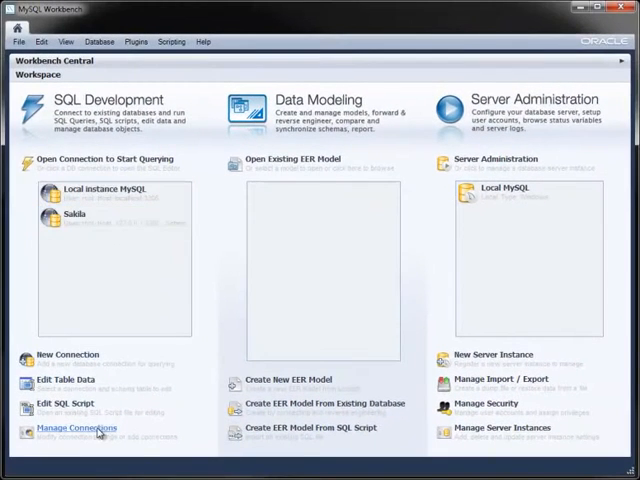
Add connection 'World (InnoDB)' defaulting to world_innodb through Manage Connections.
{"action": "left_click", "coordinate": [74, 428]}
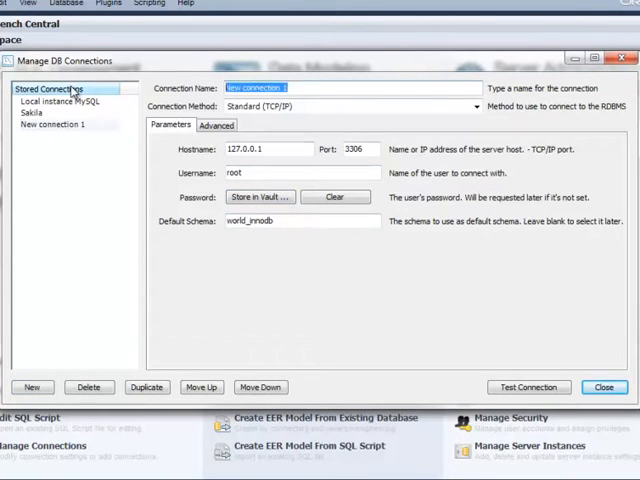
{"action": "type", "text": "World (InnoDB)"}
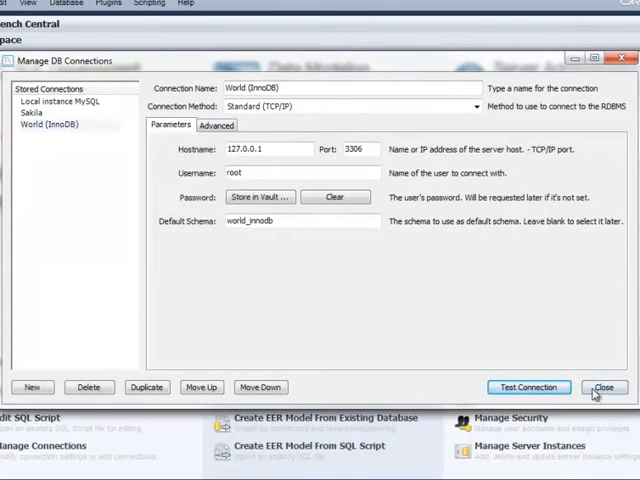
{"action": "left_click", "coordinate": [604, 387]}
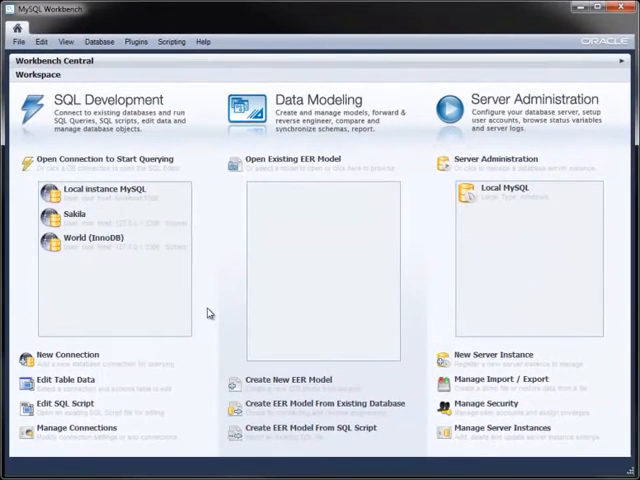
Connect to Local instance MySQL with the password to start querying.
{"action": "left_click", "coordinate": [108, 191]}
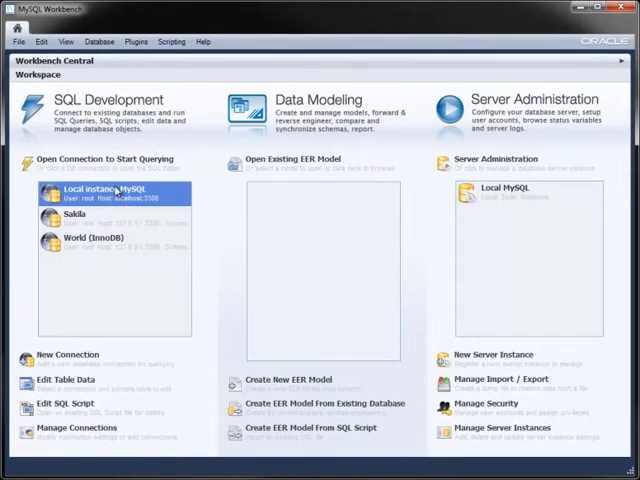
{"action": "double_click", "coordinate": [113, 191]}
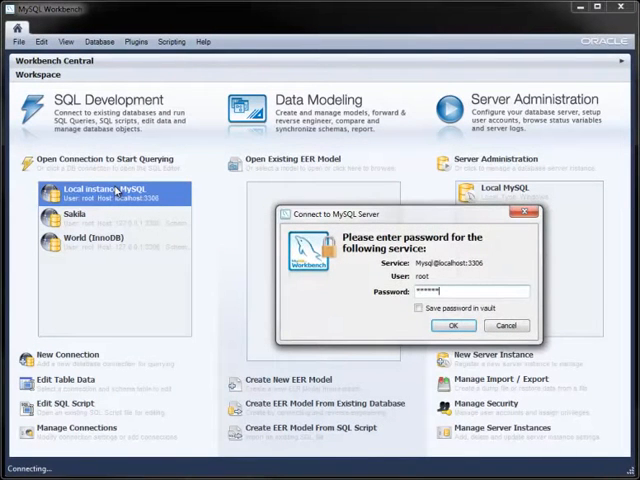
{"action": "left_click", "coordinate": [454, 325]}
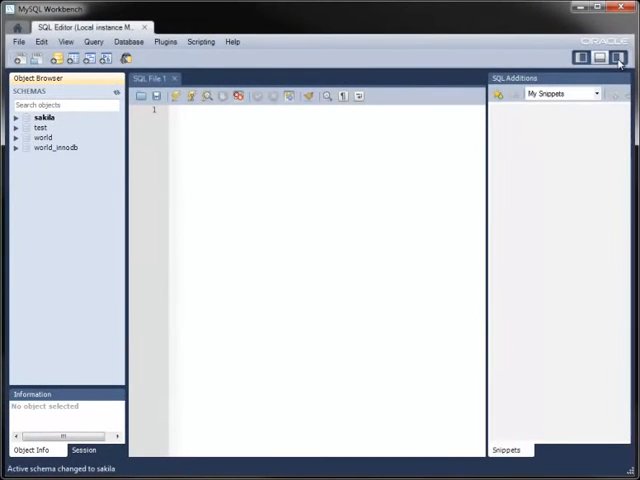
Hide the snippets panel, set world_innodb as default schema, then revert to sakila.
{"action": "left_click", "coordinate": [618, 57]}
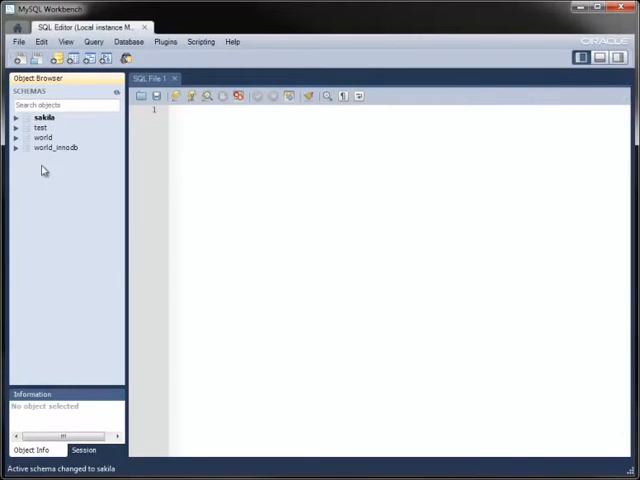
{"action": "right_click", "coordinate": [57, 147]}
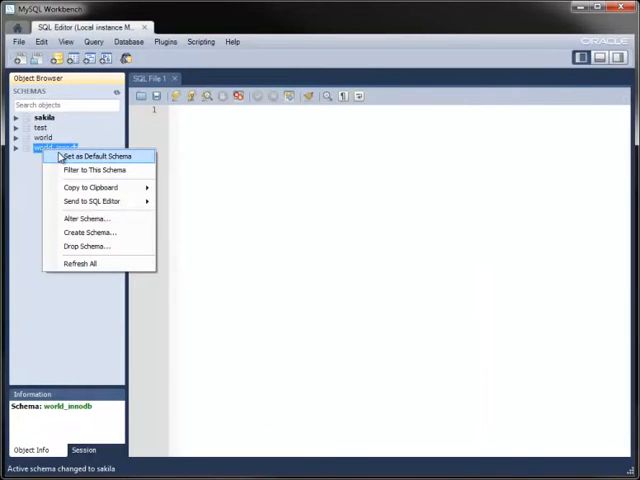
{"action": "left_click", "coordinate": [90, 156]}
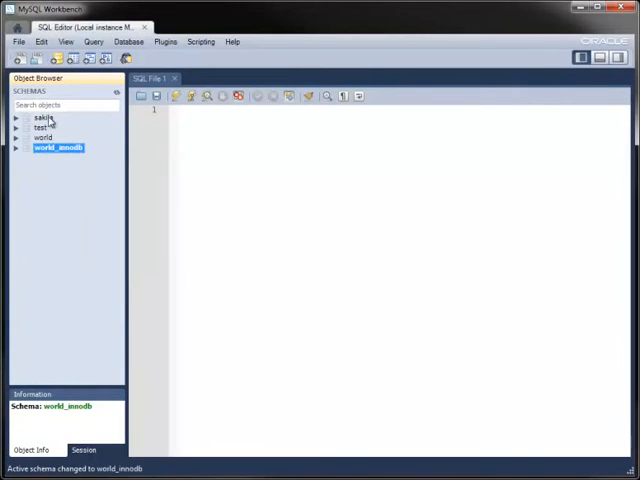
{"action": "right_click", "coordinate": [42, 118]}
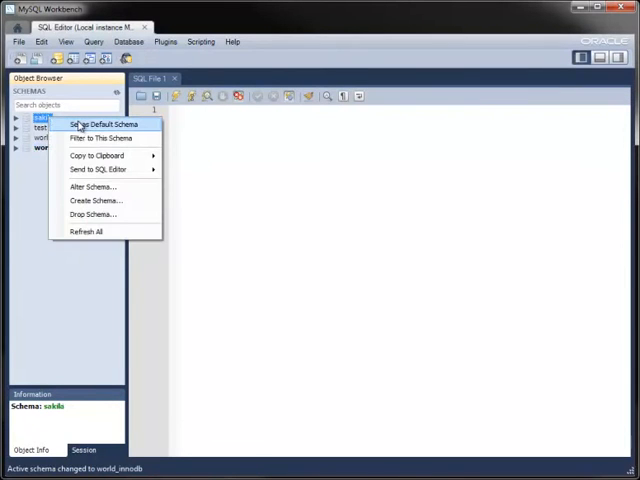
{"action": "left_click", "coordinate": [101, 123]}
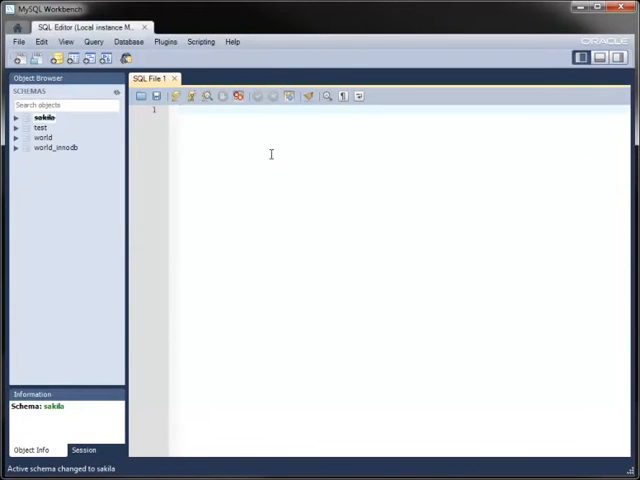
Write the query 'select count(*) from customer;' in the editor.
{"action": "type", "text": "select cou"}
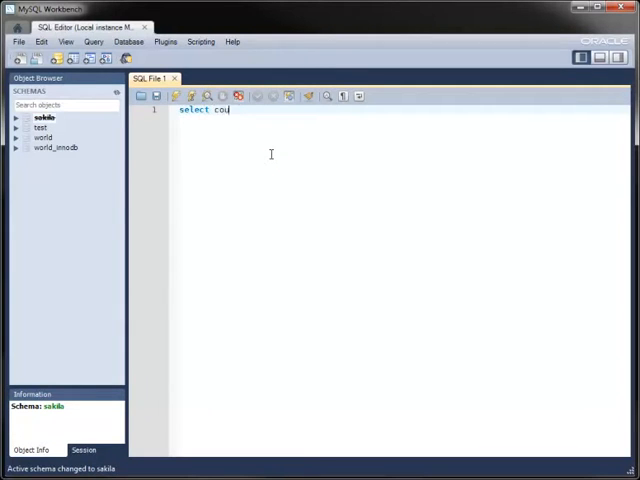
{"action": "type", "text": "nt(*) from cust"}
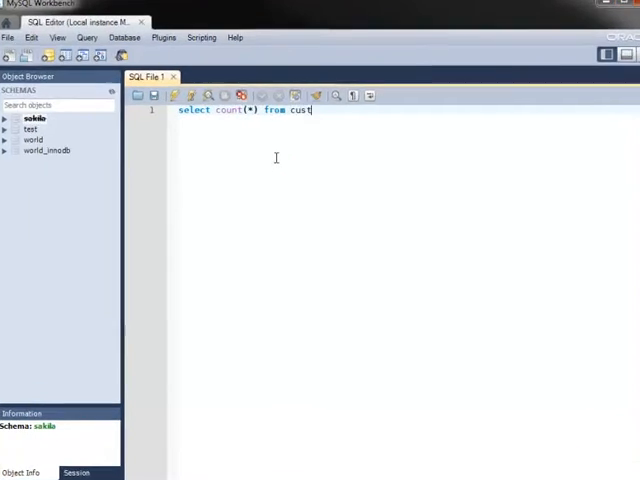
{"action": "type", "text": "omer;"}
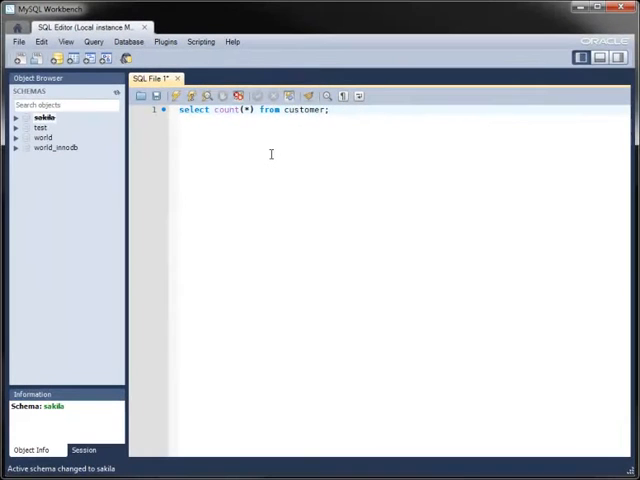
{"action": "left_click", "coordinate": [93, 41]}
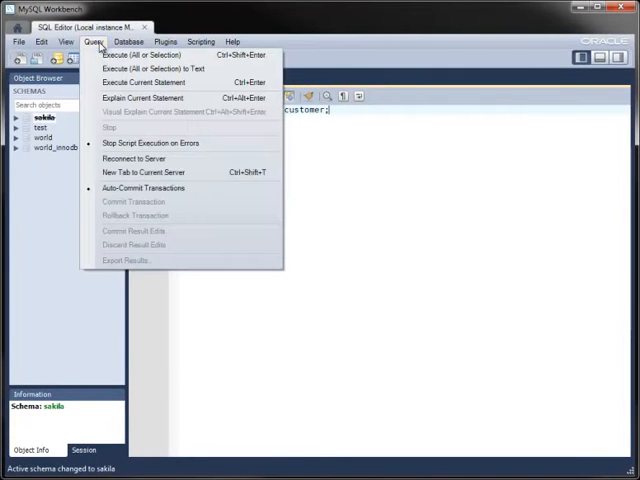
Add 'select avg(amount) from payment;' below, run both, and view each result.
{"action": "left_click", "coordinate": [140, 54]}
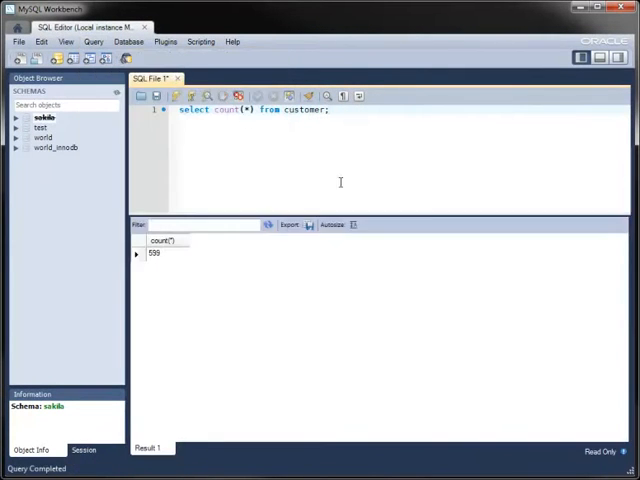
{"action": "key", "text": "Return"}
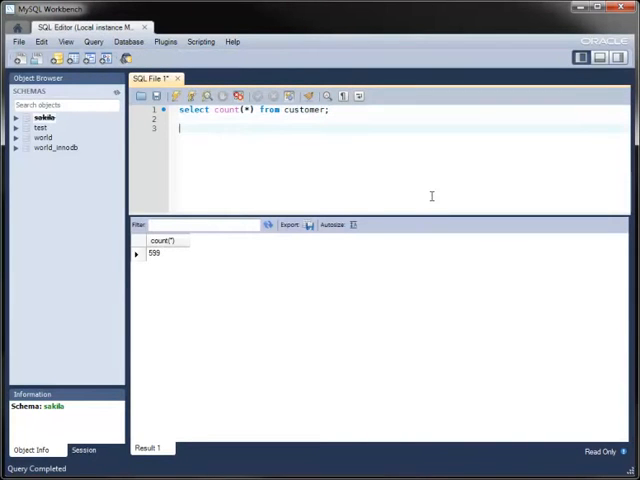
{"action": "type", "text": "select avg(amount"}
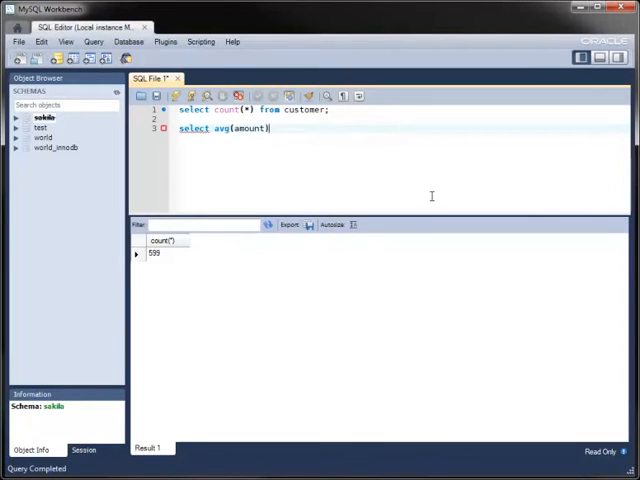
{"action": "type", "text": "from payment;"}
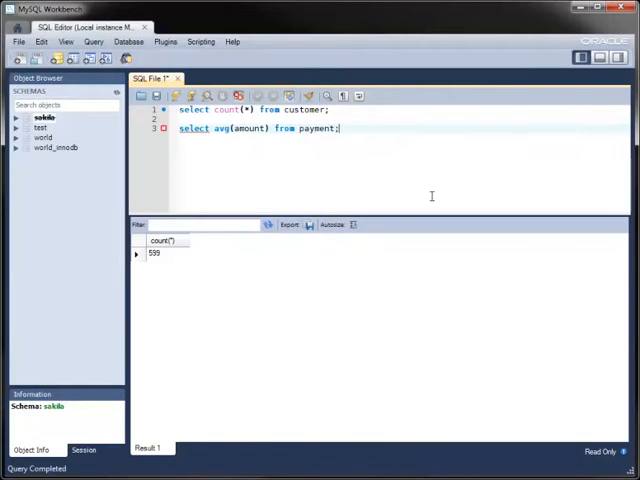
{"action": "left_click", "coordinate": [92, 41]}
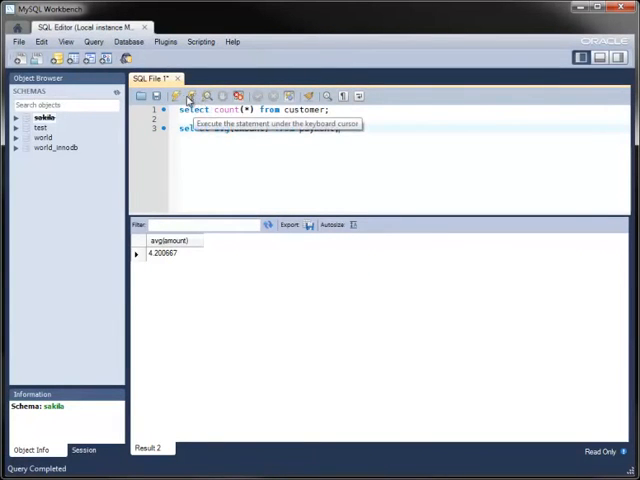
{"action": "left_click", "coordinate": [176, 95]}
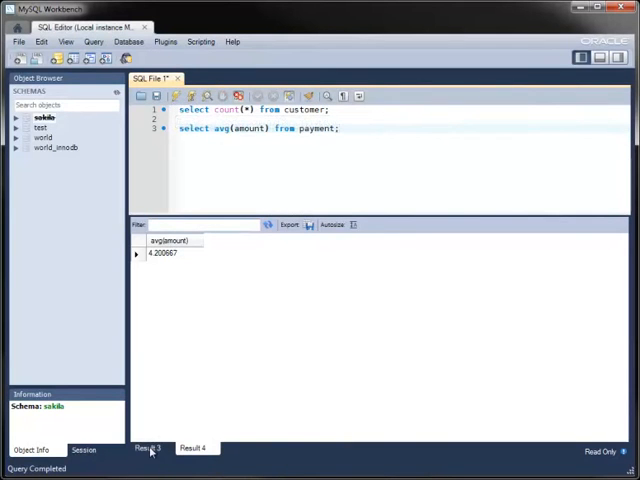
{"action": "left_click", "coordinate": [192, 447]}
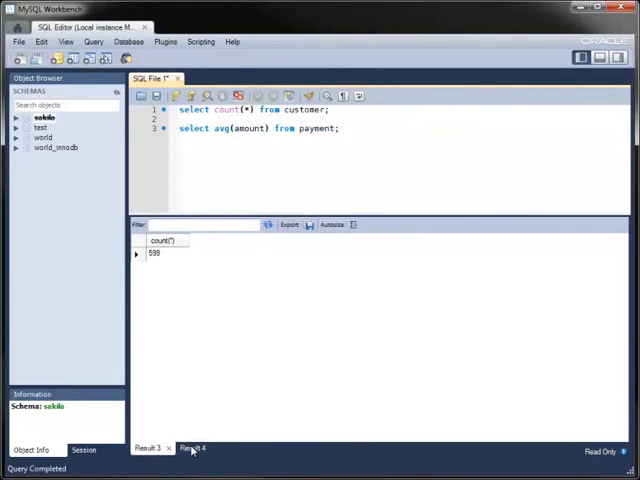
{"action": "left_click", "coordinate": [192, 447]}
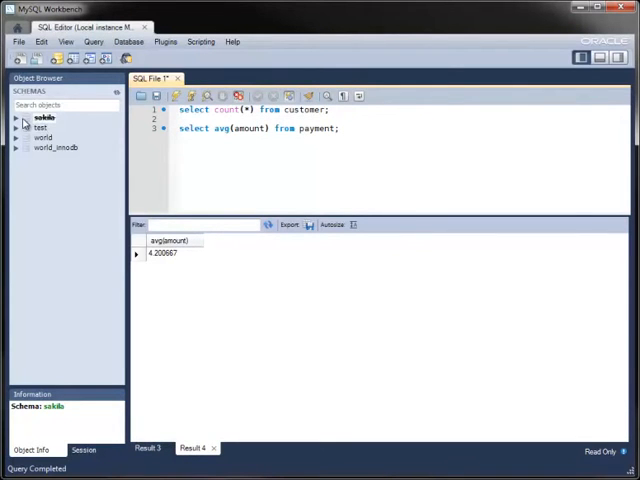
Expand sakila's customer table and inspect the first_name and last_name columns.
{"action": "left_click", "coordinate": [16, 117]}
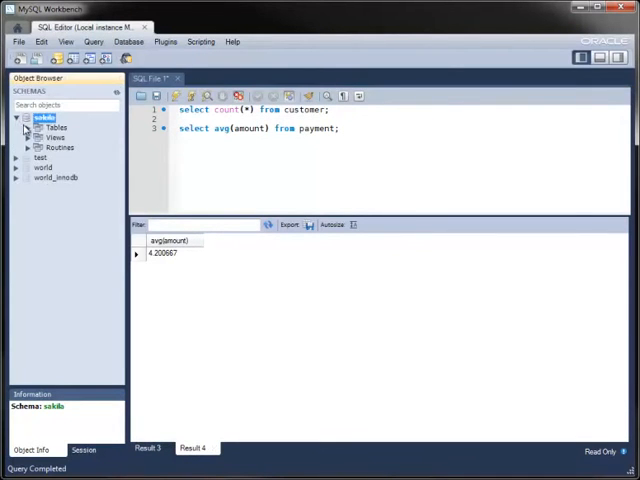
{"action": "left_click", "coordinate": [27, 128]}
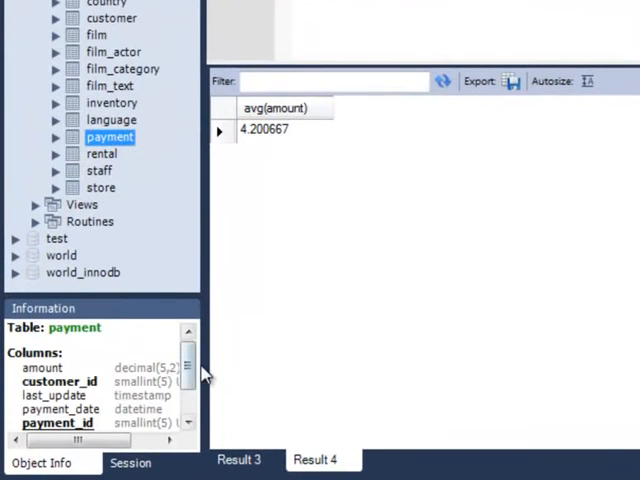
{"action": "scroll", "scroll_direction": "down", "scroll_amount": 3}
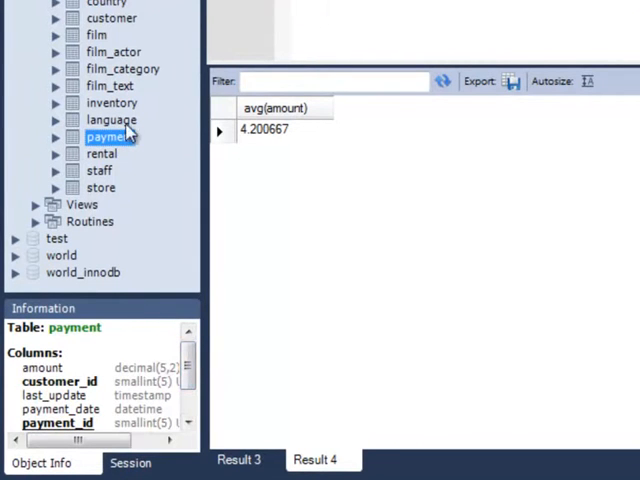
{"action": "left_click", "coordinate": [56, 18]}
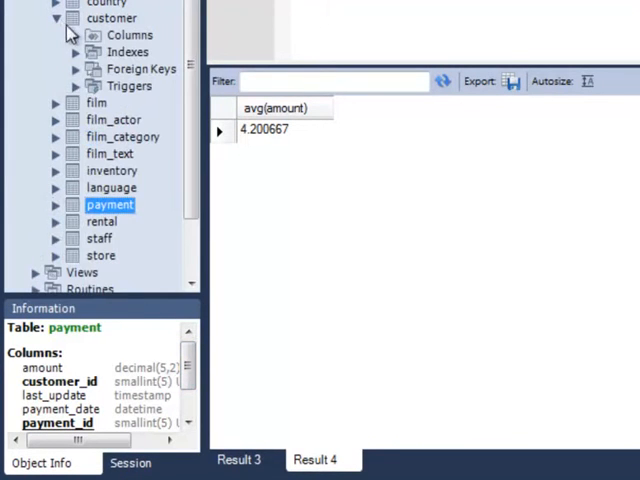
{"action": "left_click", "coordinate": [77, 35]}
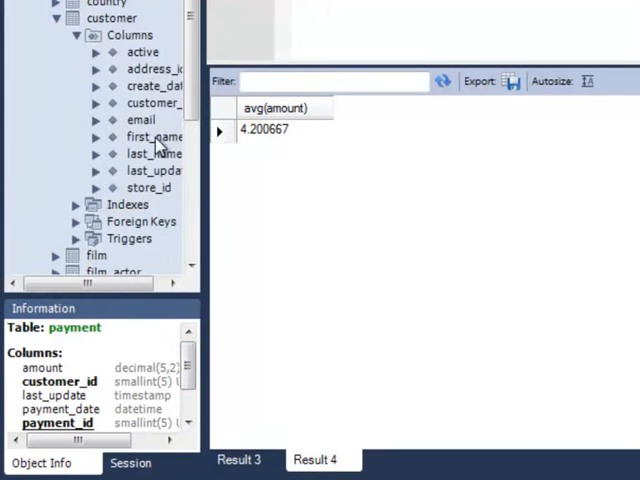
{"action": "left_click", "coordinate": [152, 136]}
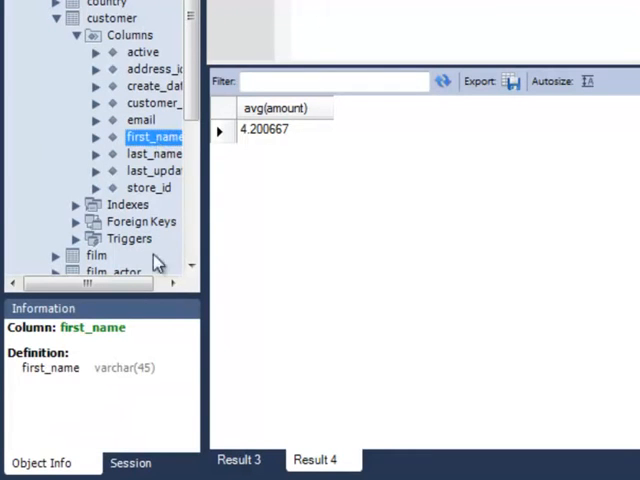
{"action": "left_click", "coordinate": [154, 153]}
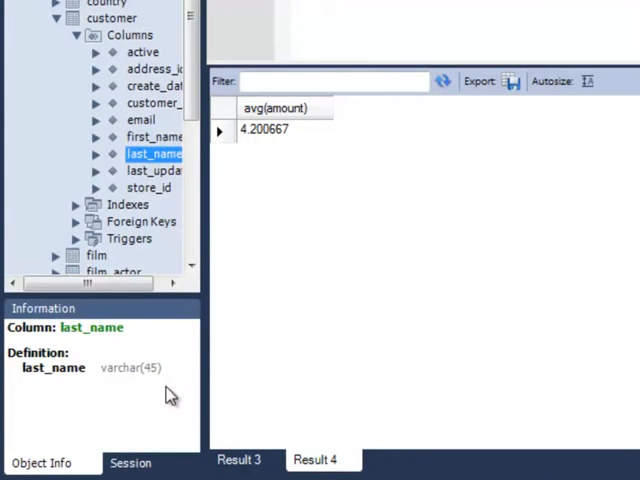
Browse the customer table's indexes and the fk_customer_store foreign key.
{"action": "left_click", "coordinate": [76, 35]}
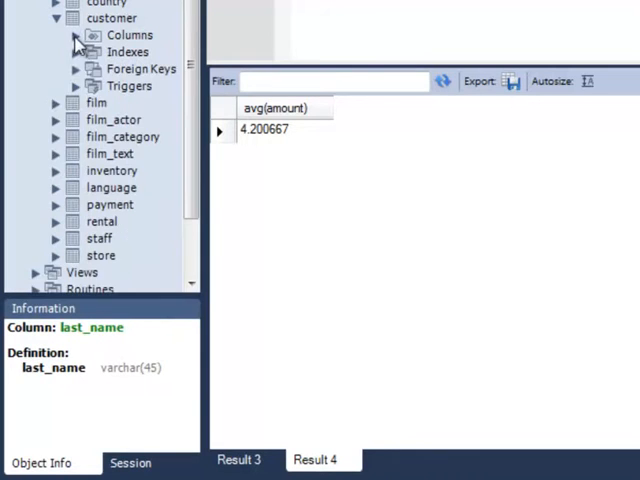
{"action": "left_click", "coordinate": [75, 51]}
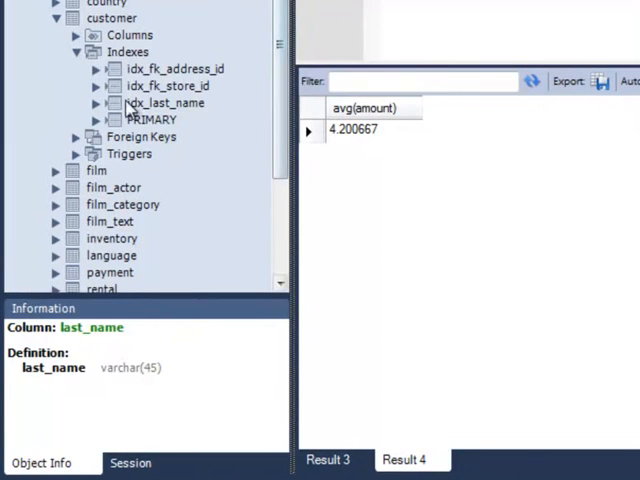
{"action": "left_click", "coordinate": [76, 51]}
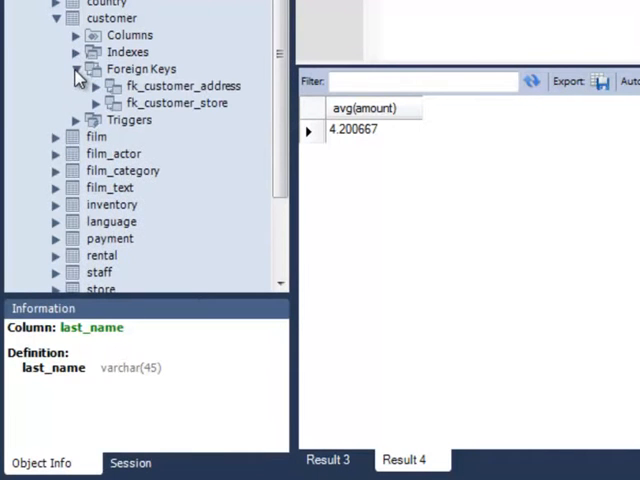
{"action": "left_click", "coordinate": [175, 102]}
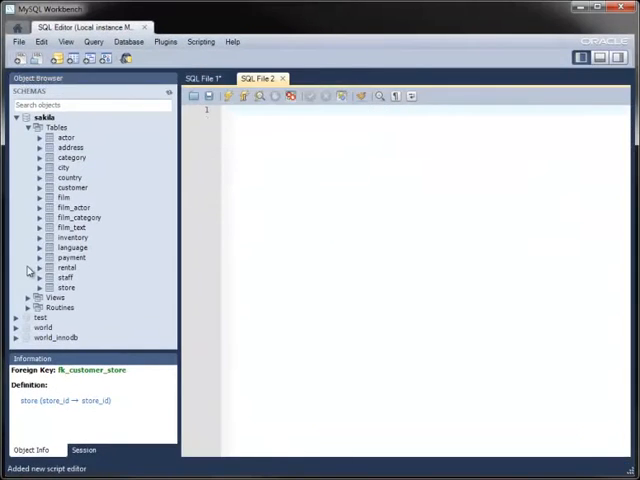
Send film_in_stock's CREATE statement and a language table statement to the SQL editor.
{"action": "right_click", "coordinate": [68, 317]}
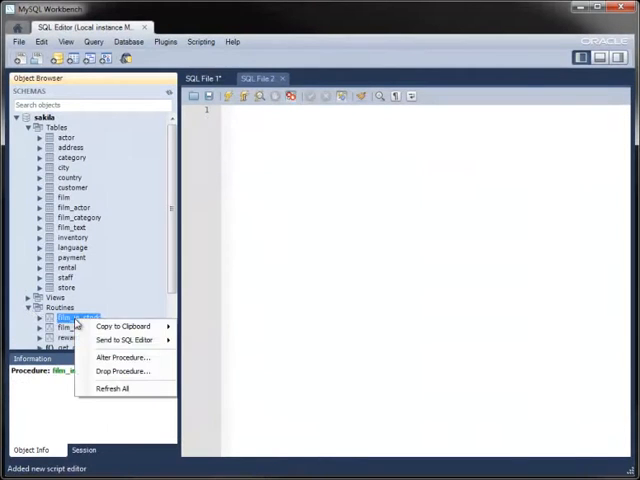
{"action": "mouse_move", "coordinate": [120, 340]}
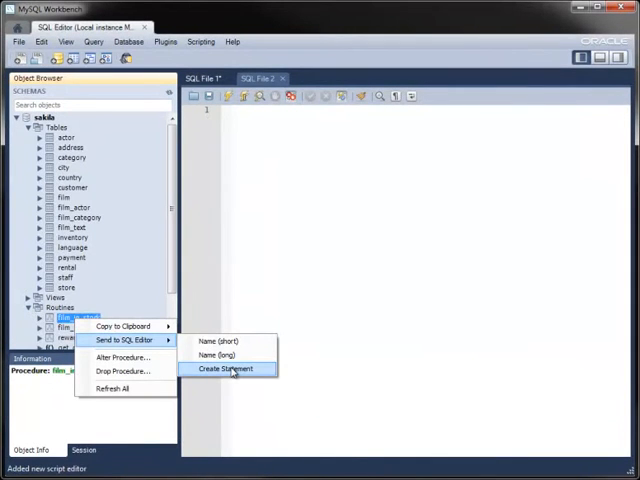
{"action": "left_click", "coordinate": [227, 369]}
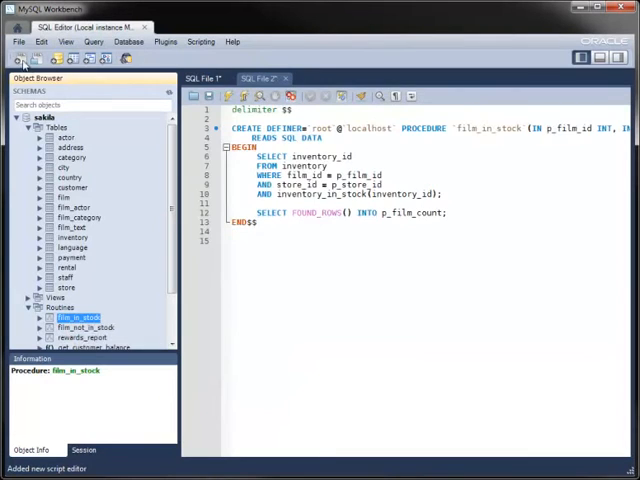
{"action": "right_click", "coordinate": [70, 247]}
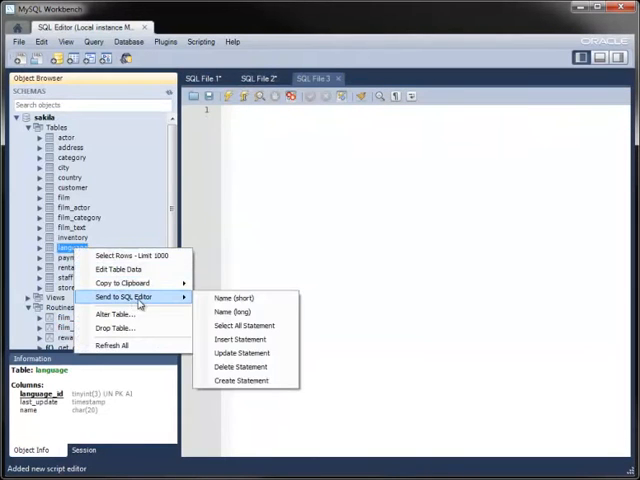
{"action": "left_click", "coordinate": [241, 380]}
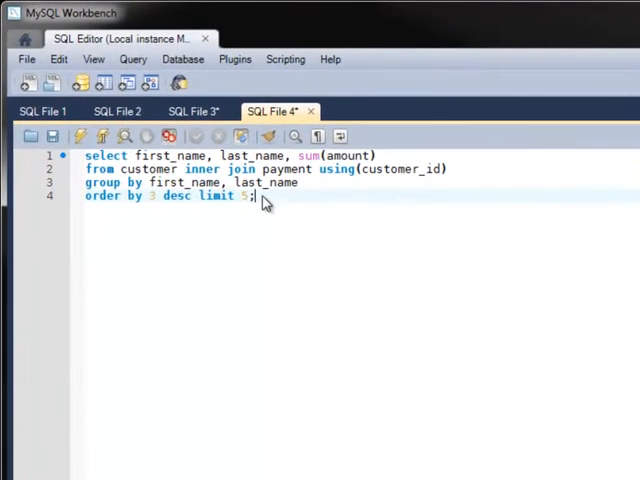
{"action": "mouse_move", "coordinate": [268, 137]}
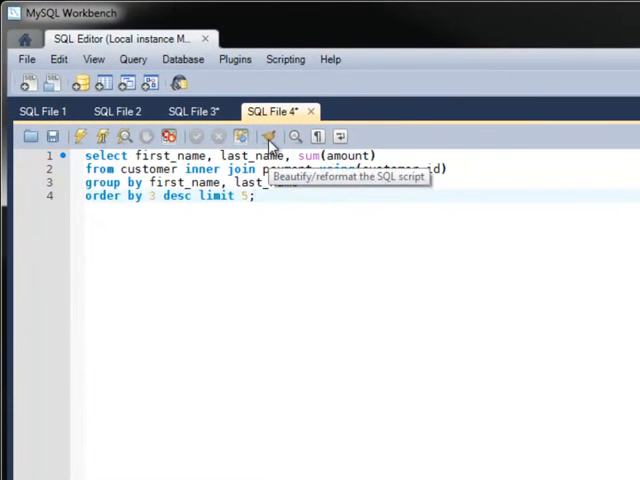
Beautify the top-five customer payments query and open the query utilities.
{"action": "left_click", "coordinate": [268, 136]}
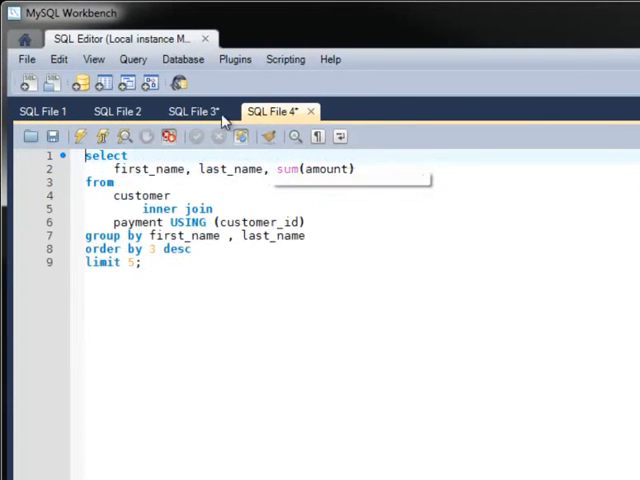
{"action": "left_click", "coordinate": [235, 59]}
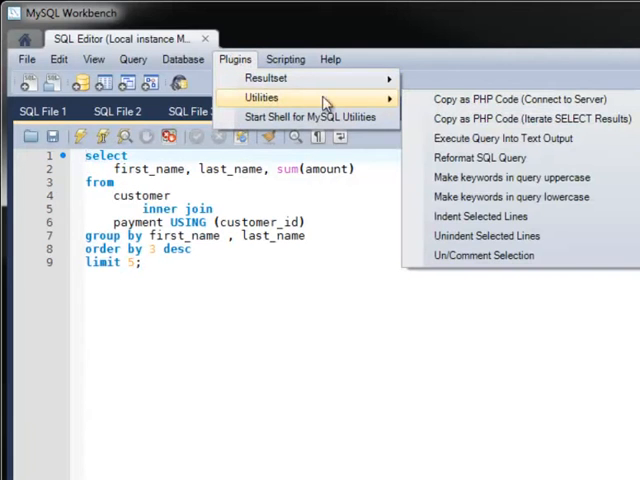
{"action": "mouse_move", "coordinate": [478, 158]}
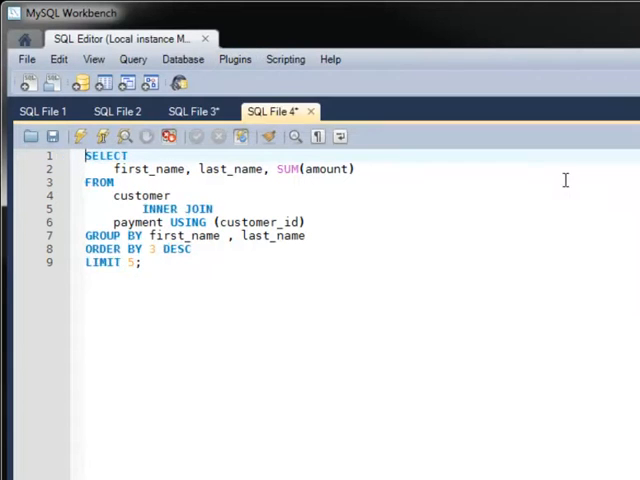
{"action": "mouse_move", "coordinate": [542, 244]}
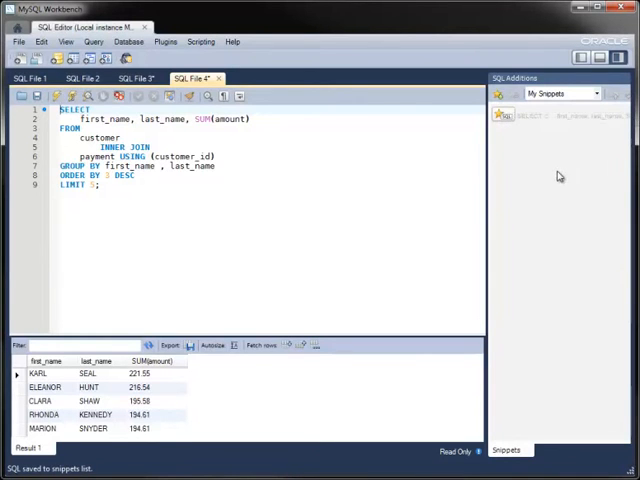
Preview and close the saved top-spenders snippet, then start a new empty SQL script.
{"action": "left_click", "coordinate": [555, 115]}
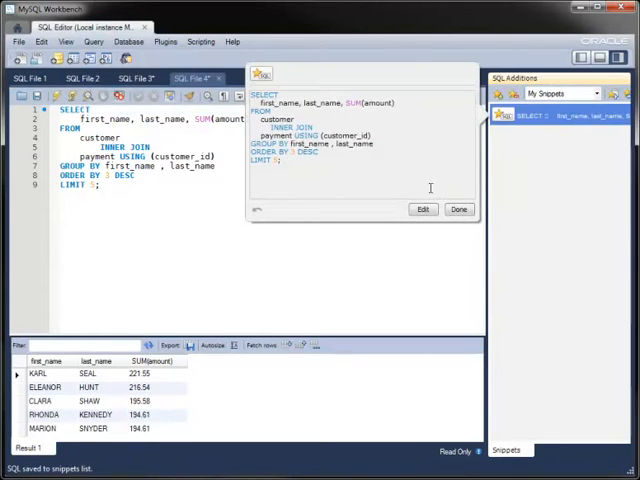
{"action": "left_click", "coordinate": [458, 209]}
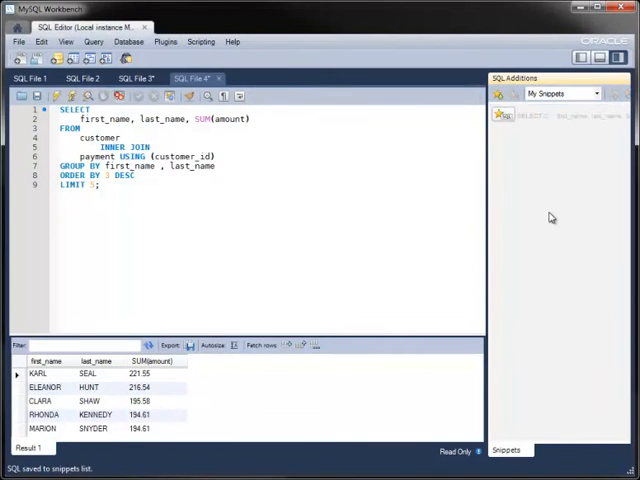
{"action": "left_click", "coordinate": [22, 59]}
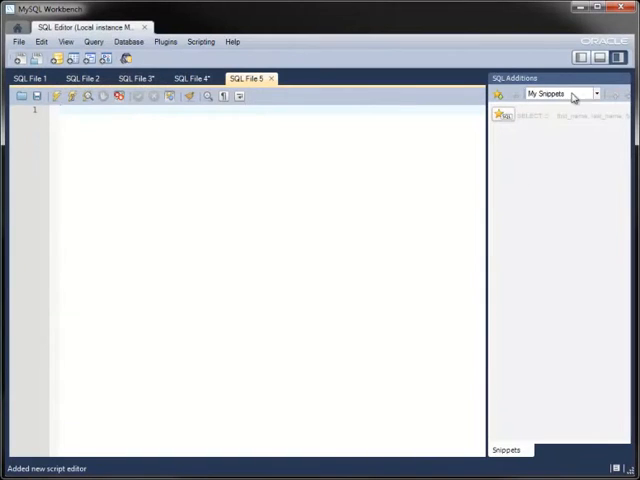
{"action": "left_click", "coordinate": [595, 93]}
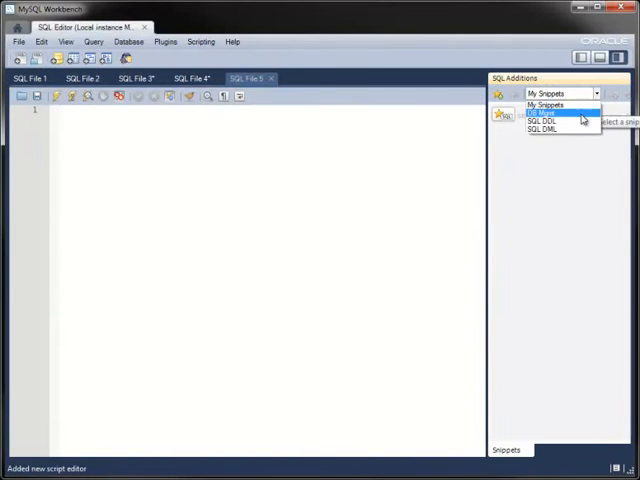
{"action": "left_click", "coordinate": [540, 112]}
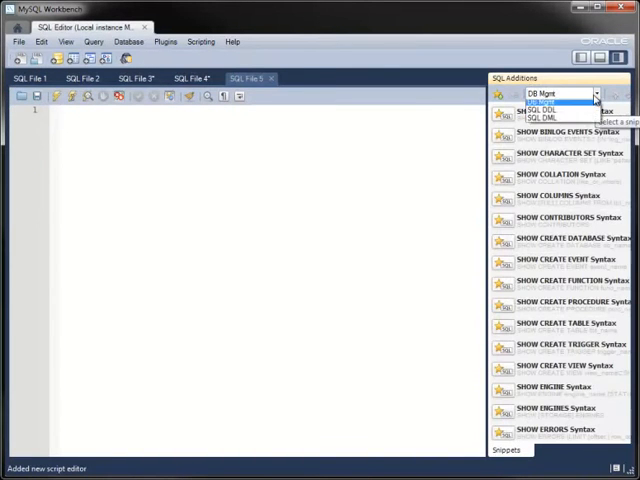
{"action": "left_click", "coordinate": [540, 118]}
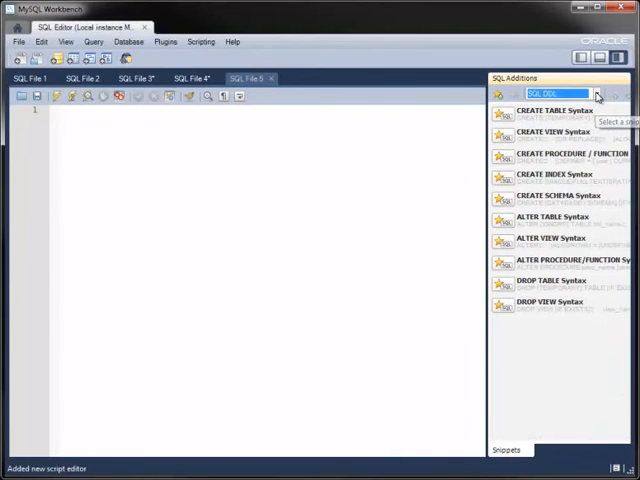
{"action": "left_click", "coordinate": [595, 93]}
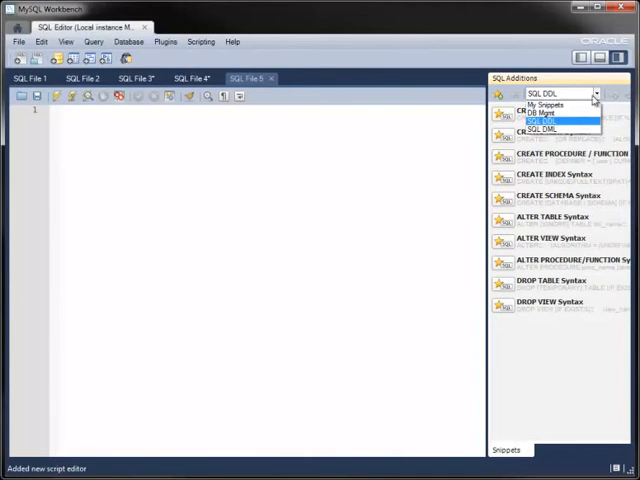
{"action": "left_click", "coordinate": [557, 128]}
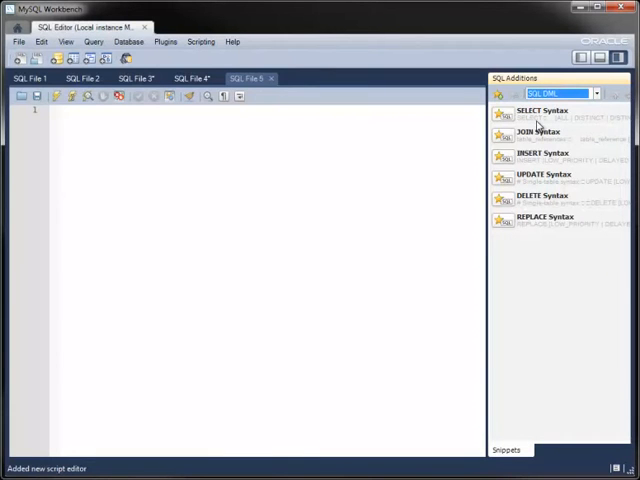
{"action": "left_click", "coordinate": [542, 113]}
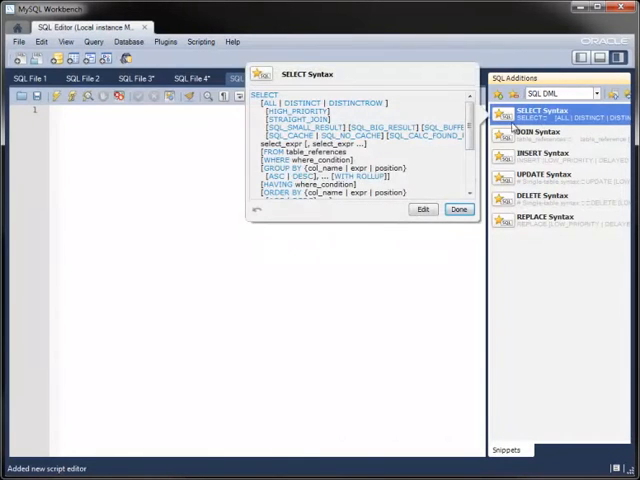
{"action": "left_click", "coordinate": [459, 209]}
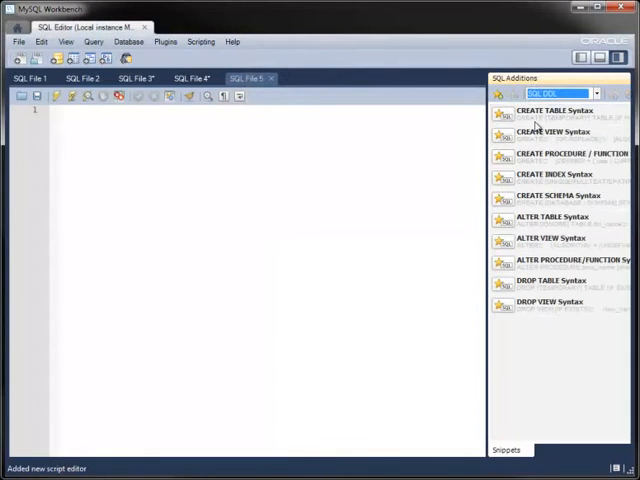
{"action": "left_click", "coordinate": [553, 110]}
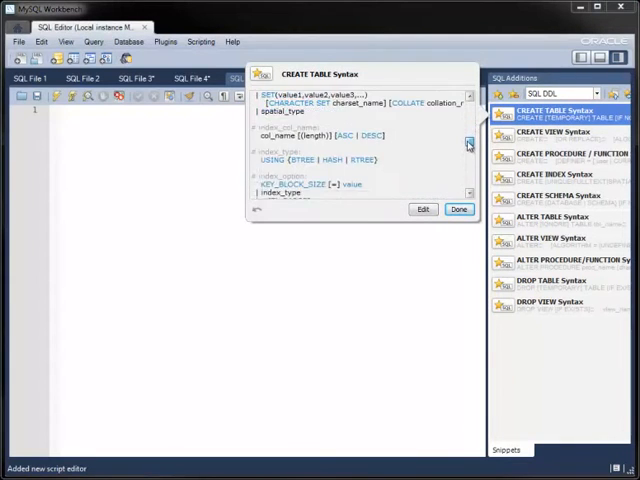
{"action": "left_click", "coordinate": [459, 209]}
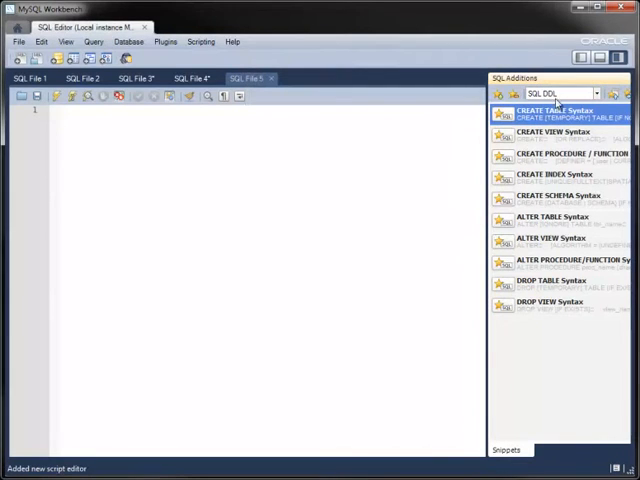
{"action": "left_click", "coordinate": [560, 92]}
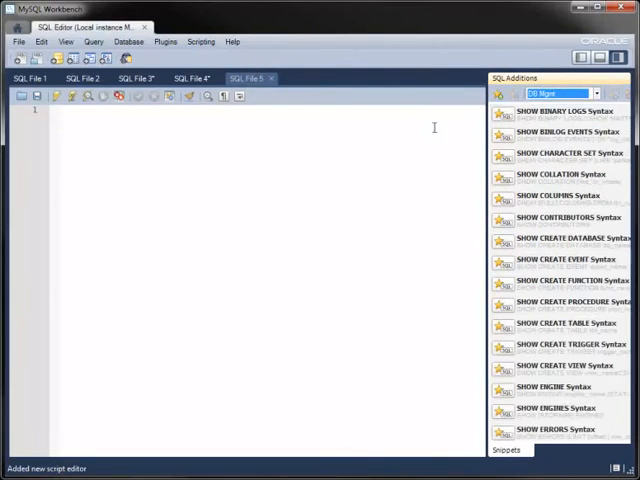
{"action": "right_click", "coordinate": [560, 111]}
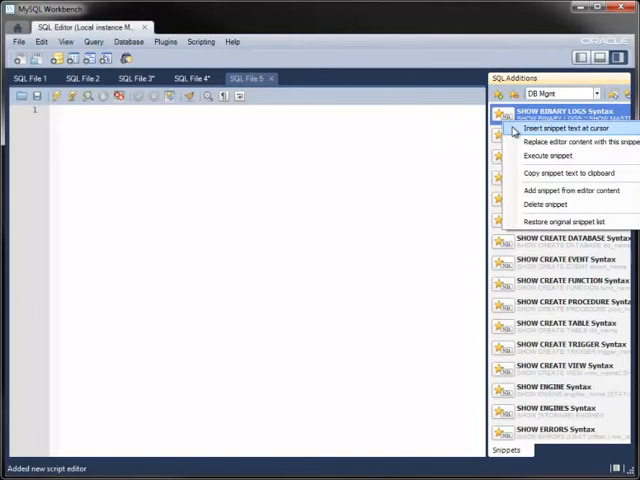
{"action": "left_click", "coordinate": [560, 128]}
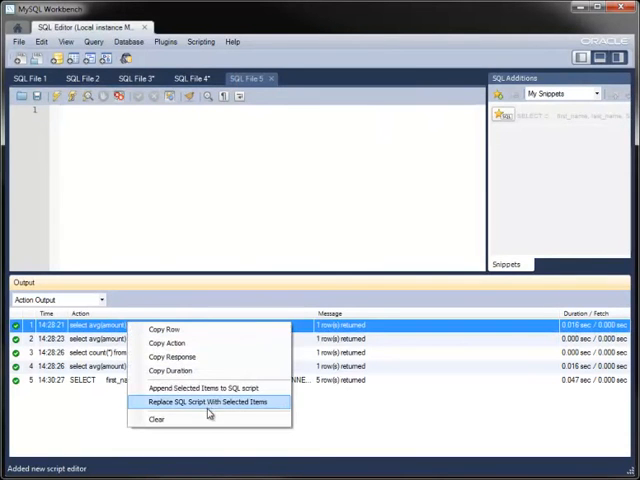
{"action": "mouse_move", "coordinate": [213, 407]}
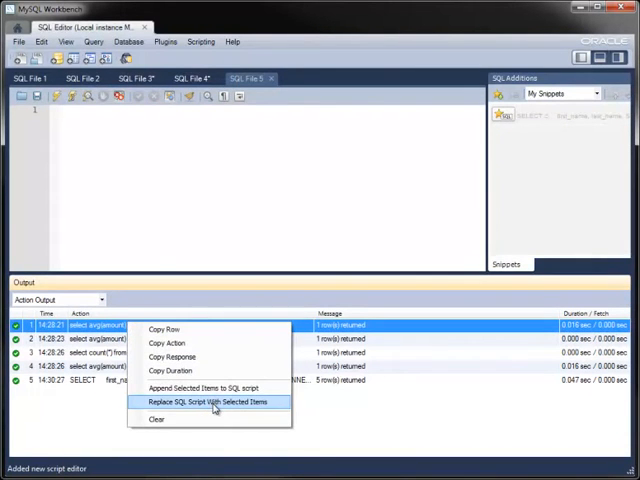
Load the average-payment query from history into the script and execute the saved top-spenders snippet.
{"action": "left_click", "coordinate": [213, 401]}
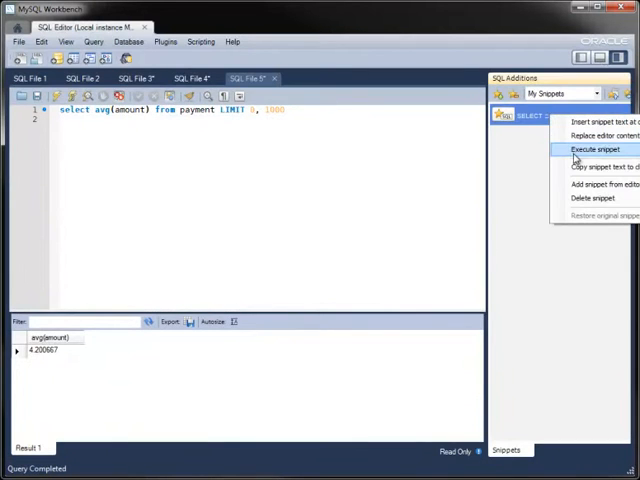
{"action": "left_click", "coordinate": [589, 149]}
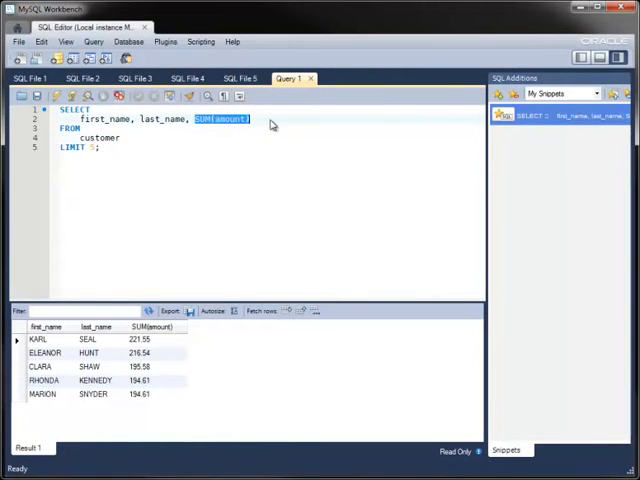
Query names with customer_id, then save customer 1's last name as Jones.
{"action": "type", "text": "customer_id"}
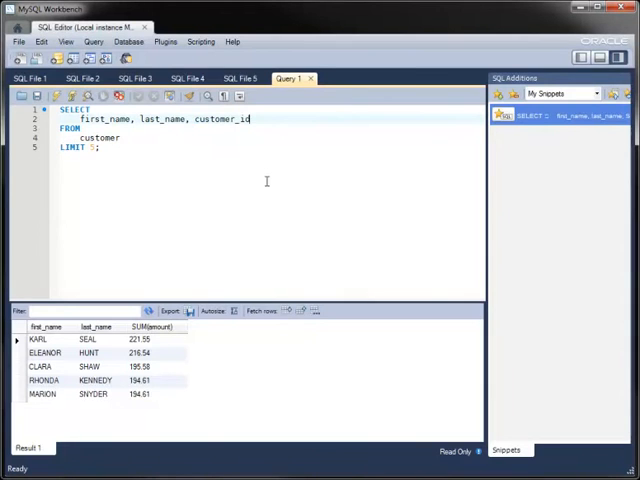
{"action": "left_click", "coordinate": [104, 95]}
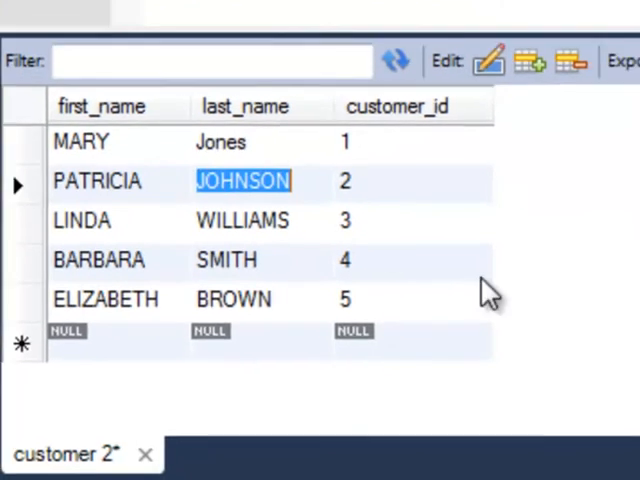
{"action": "left_click", "coordinate": [410, 450]}
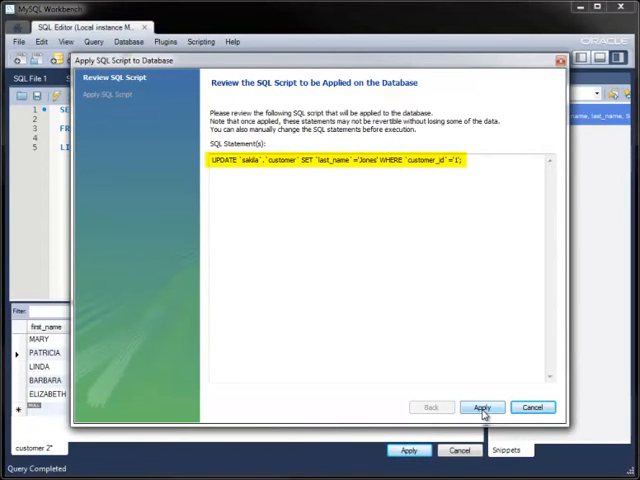
{"action": "left_click", "coordinate": [482, 407]}
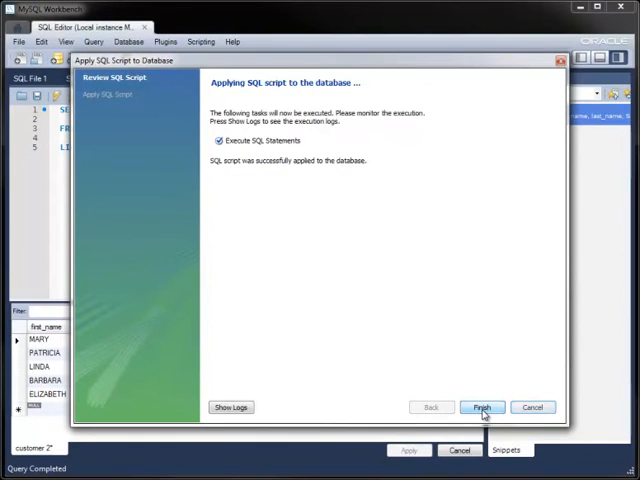
{"action": "left_click", "coordinate": [481, 407]}
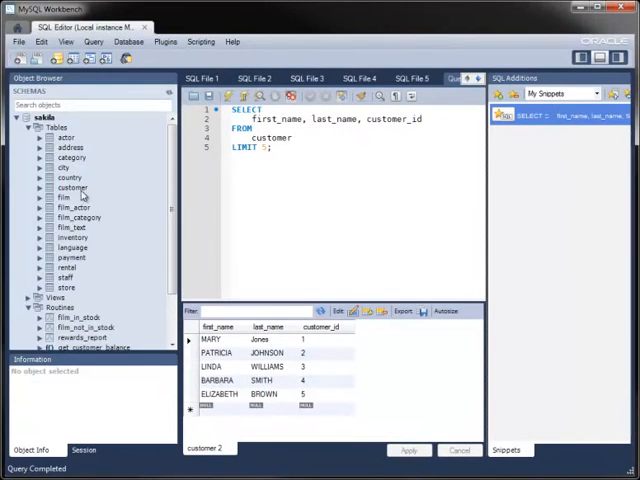
Change customer 1's last name back to SMITH via Edit Table Data, then return home.
{"action": "right_click", "coordinate": [72, 187]}
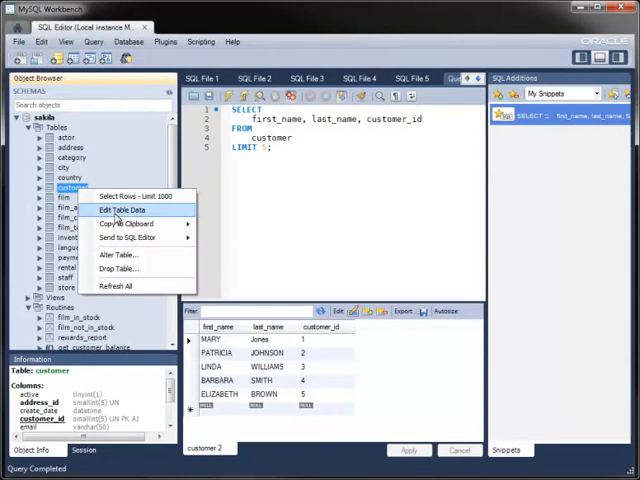
{"action": "left_click", "coordinate": [120, 209]}
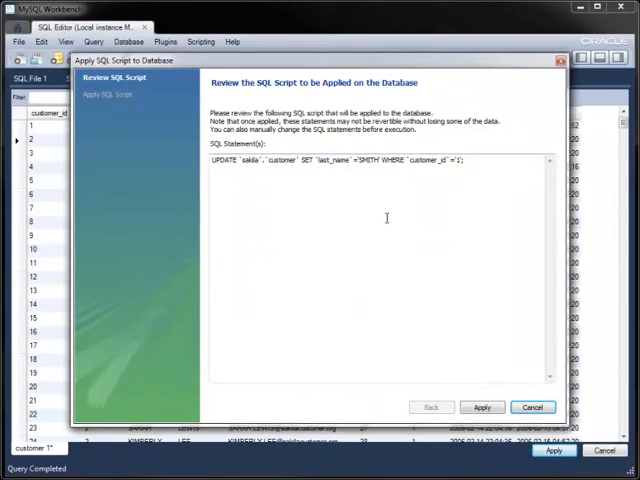
{"action": "left_click", "coordinate": [482, 407]}
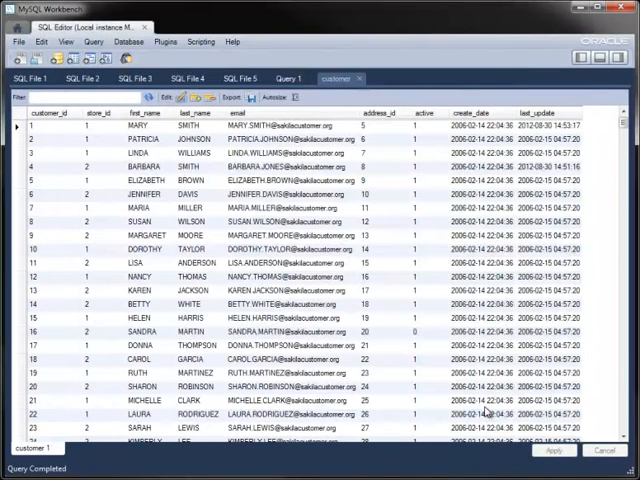
{"action": "left_click", "coordinate": [18, 27]}
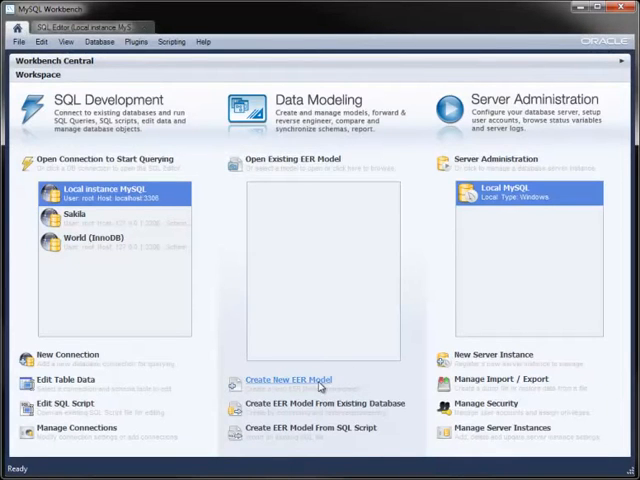
Reverse engineer the sakila schema from the local connection, placing all objects on a diagram.
{"action": "left_click", "coordinate": [287, 379]}
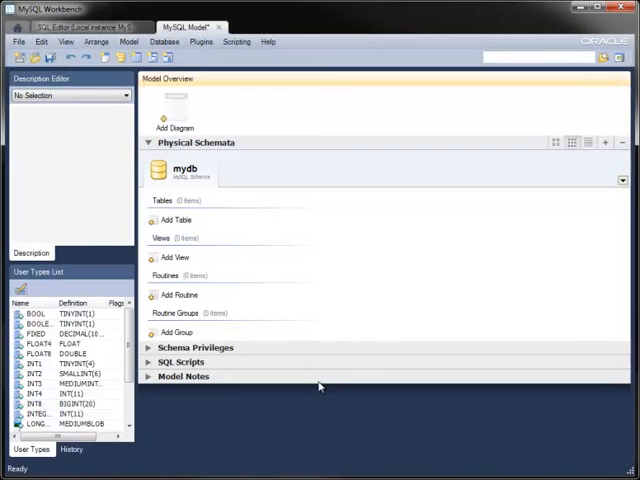
{"action": "mouse_move", "coordinate": [188, 123]}
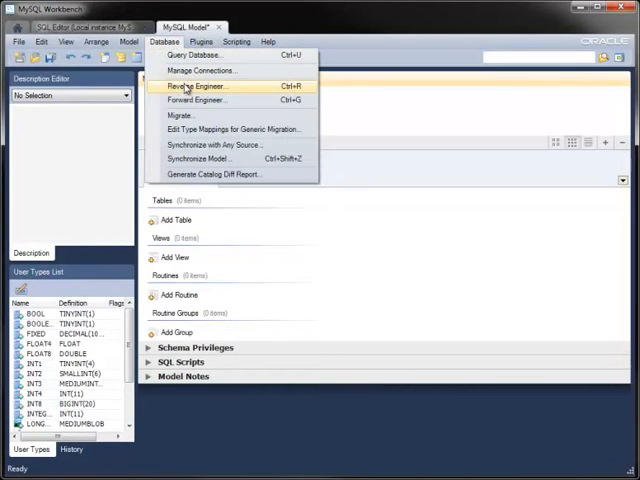
{"action": "left_click", "coordinate": [197, 86]}
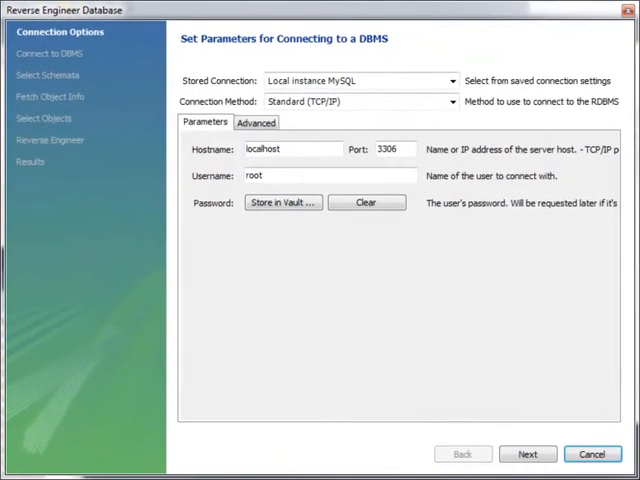
{"action": "left_click", "coordinate": [527, 453]}
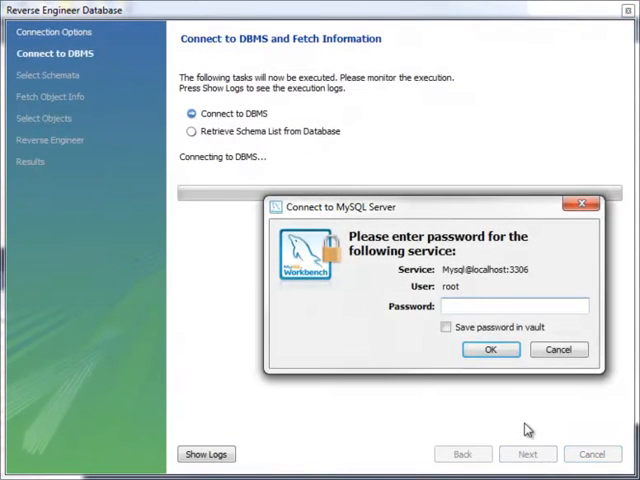
{"action": "left_click", "coordinate": [489, 349]}
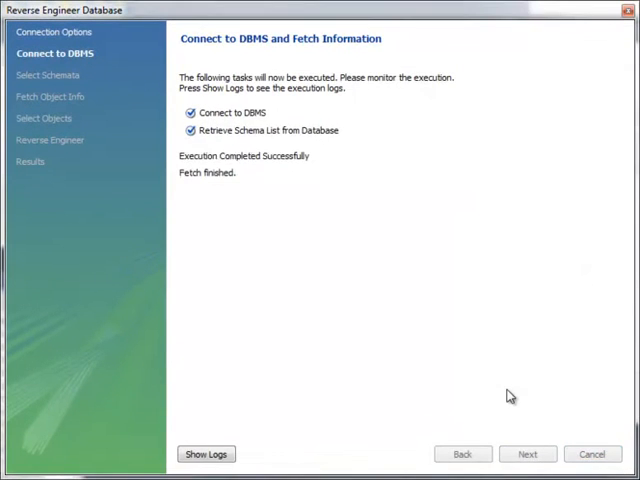
{"action": "left_click", "coordinate": [527, 453]}
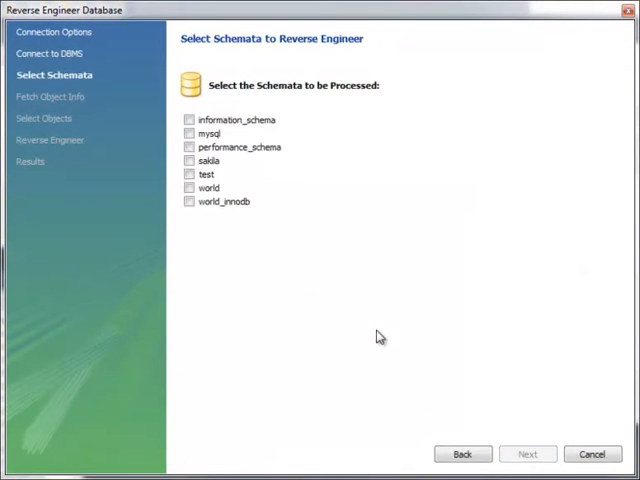
{"action": "left_click", "coordinate": [189, 160]}
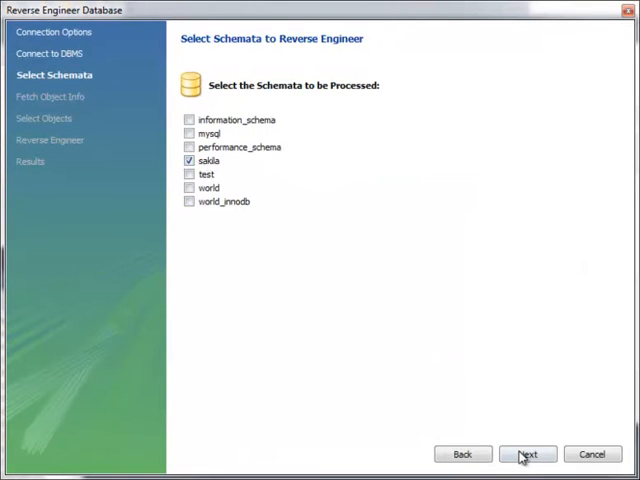
{"action": "left_click", "coordinate": [527, 454]}
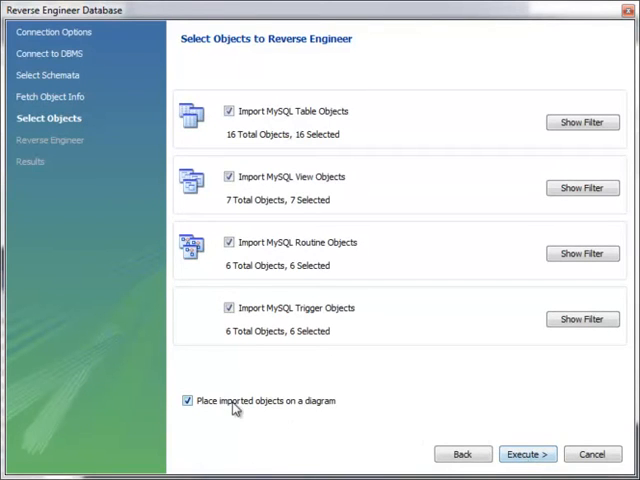
{"action": "left_click", "coordinate": [527, 454]}
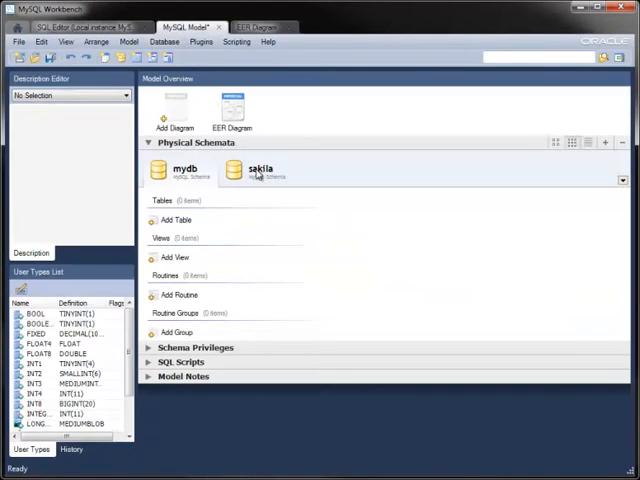
Delete the empty mydb schema from the model.
{"action": "left_click", "coordinate": [260, 170]}
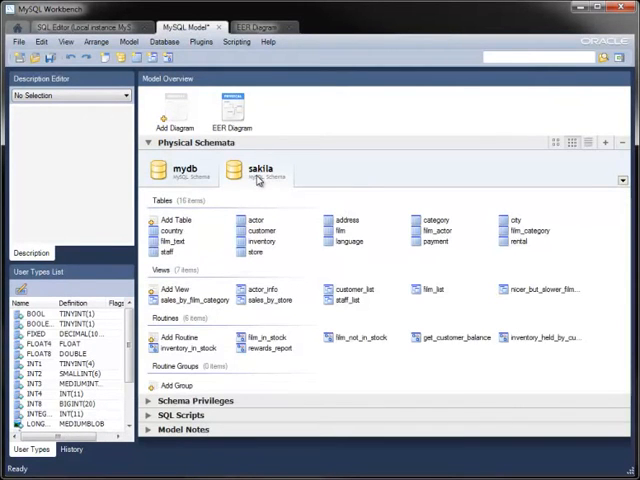
{"action": "right_click", "coordinate": [186, 168]}
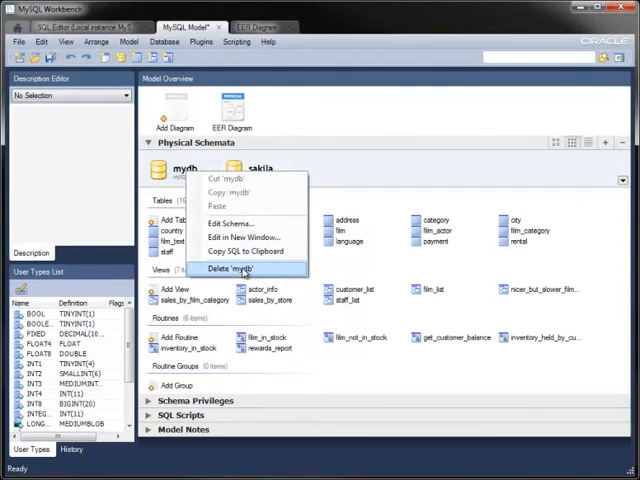
{"action": "left_click", "coordinate": [240, 268]}
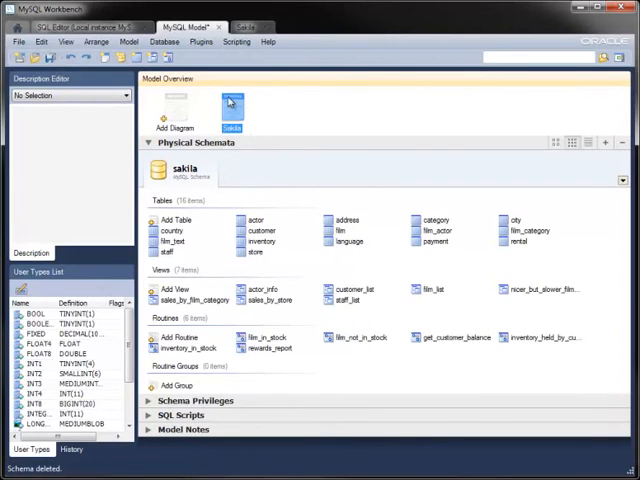
Autolayout the sakila EER diagram and zoom out to check the arrangement.
{"action": "double_click", "coordinate": [233, 107]}
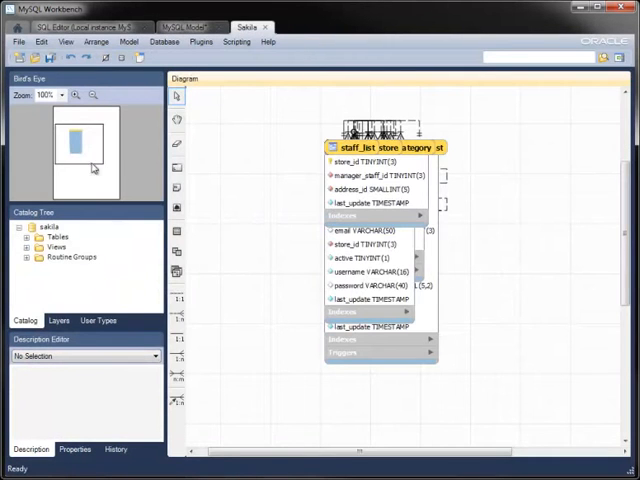
{"action": "left_click", "coordinate": [96, 41]}
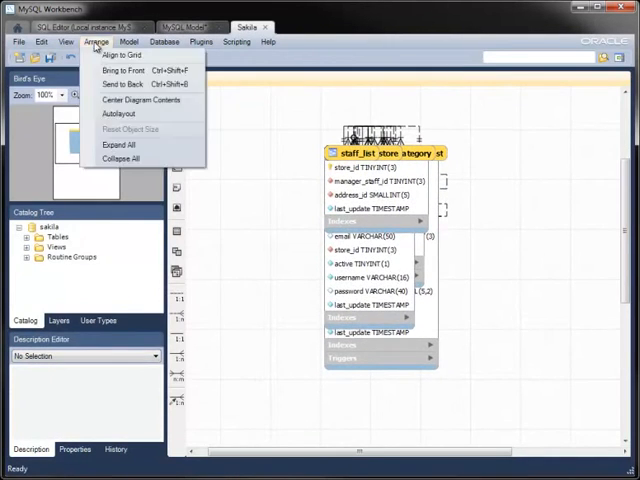
{"action": "mouse_move", "coordinate": [118, 114]}
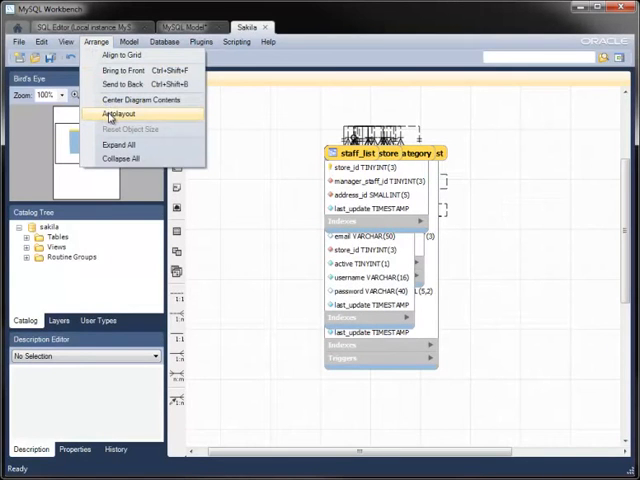
{"action": "left_click", "coordinate": [117, 114]}
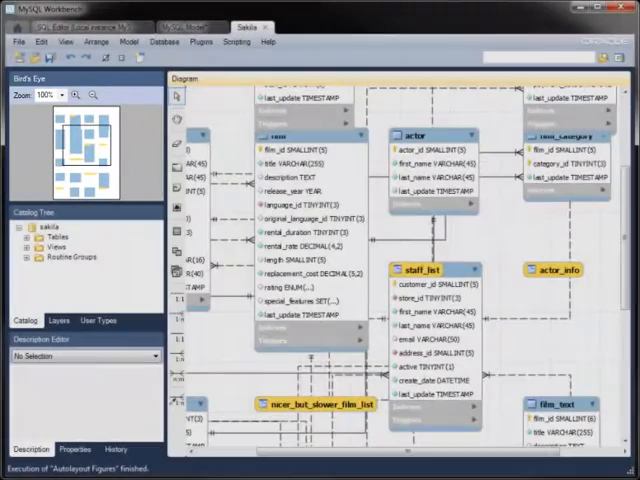
{"action": "left_click", "coordinate": [75, 94]}
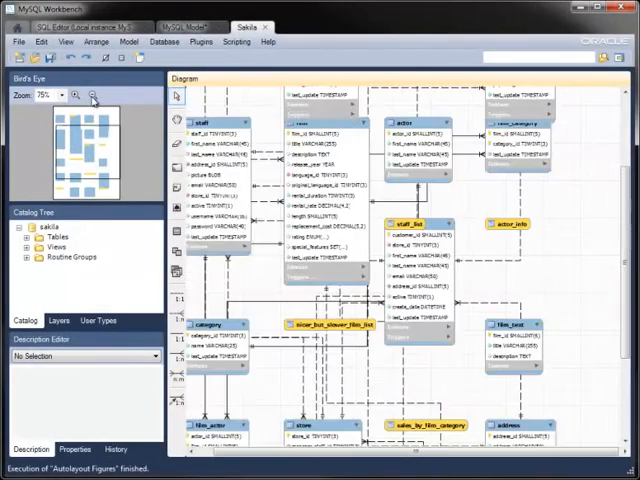
{"action": "left_click", "coordinate": [91, 94]}
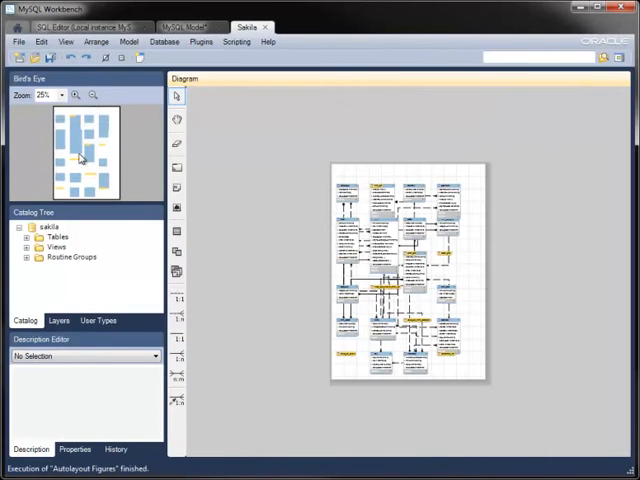
{"action": "left_click", "coordinate": [45, 94]}
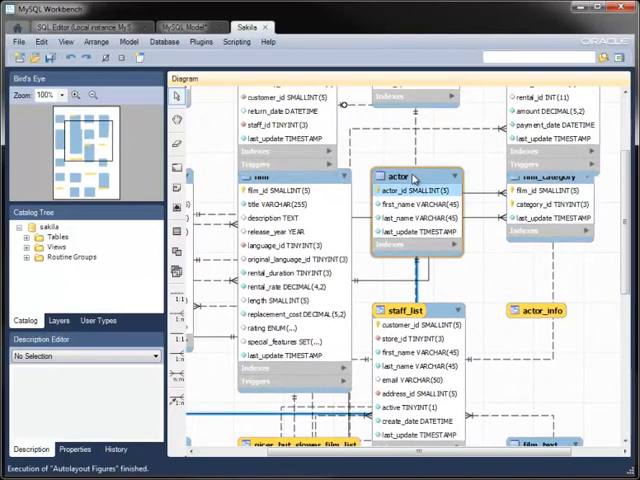
Recolour the actor table to #8080C0 and open its table definition.
{"action": "left_click", "coordinate": [413, 176]}
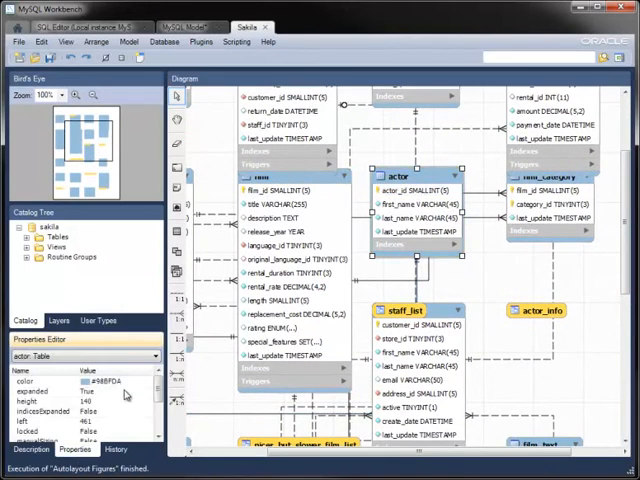
{"action": "left_click", "coordinate": [105, 382]}
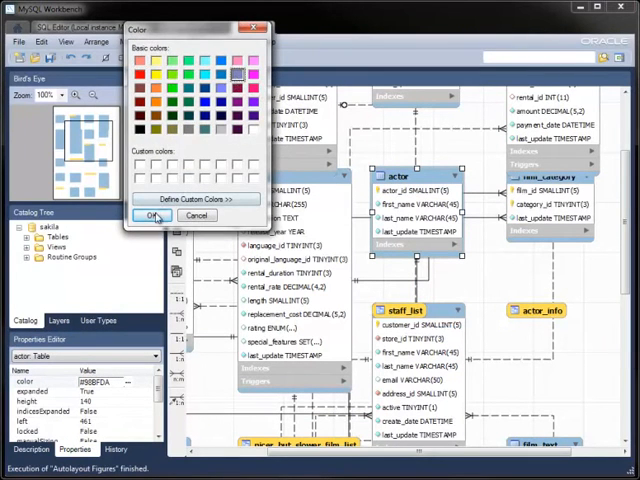
{"action": "left_click", "coordinate": [149, 217]}
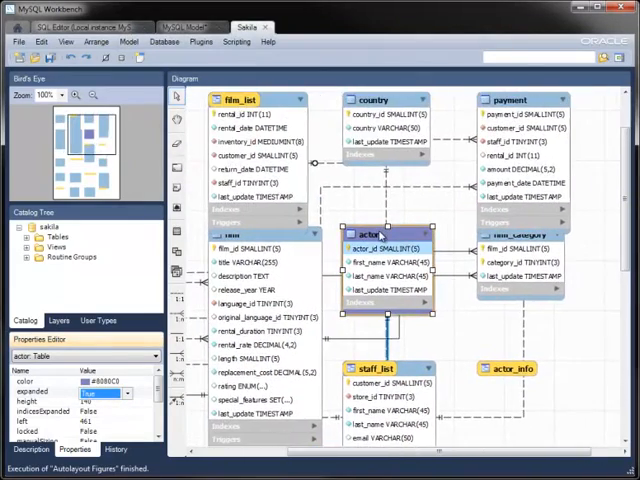
{"action": "double_click", "coordinate": [380, 234]}
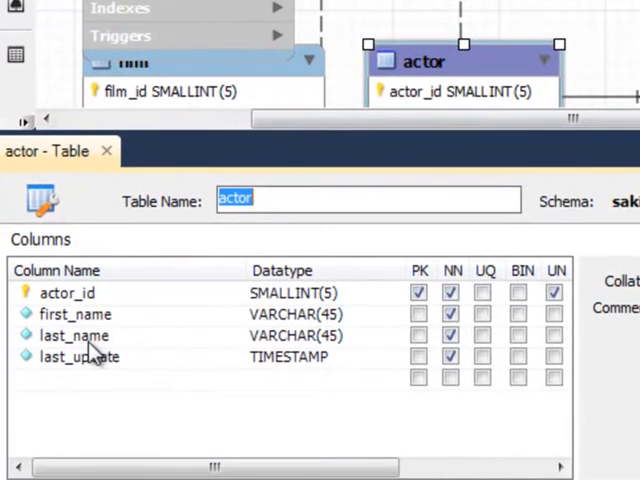
{"action": "left_click", "coordinate": [310, 340]}
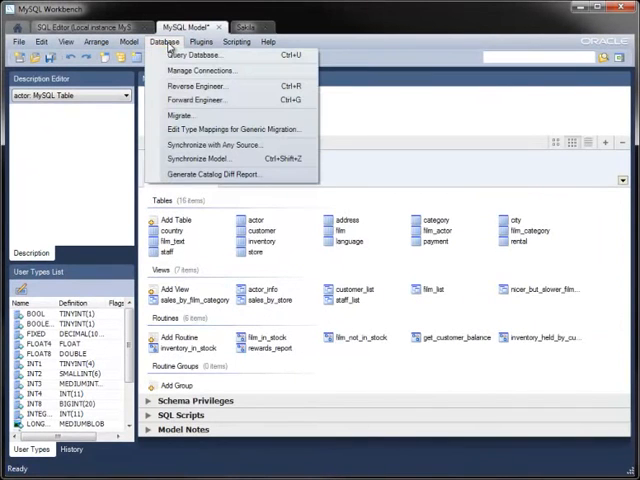
{"action": "mouse_move", "coordinate": [206, 159]}
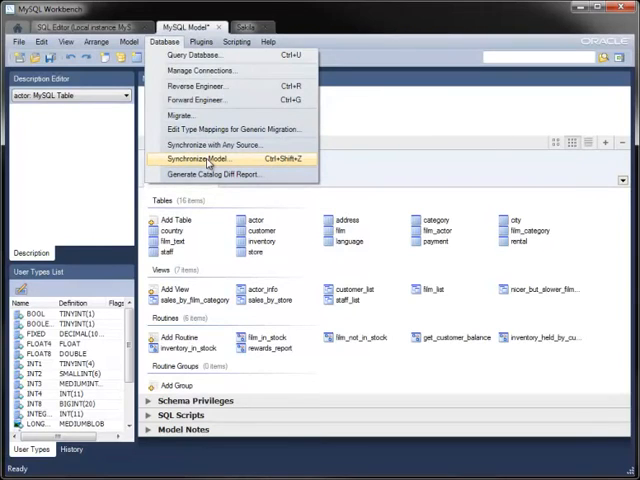
Synchronize the model, executing ALTER TABLE to make actor.last_name VARCHAR(60) NOT NULL.
{"action": "left_click", "coordinate": [198, 159]}
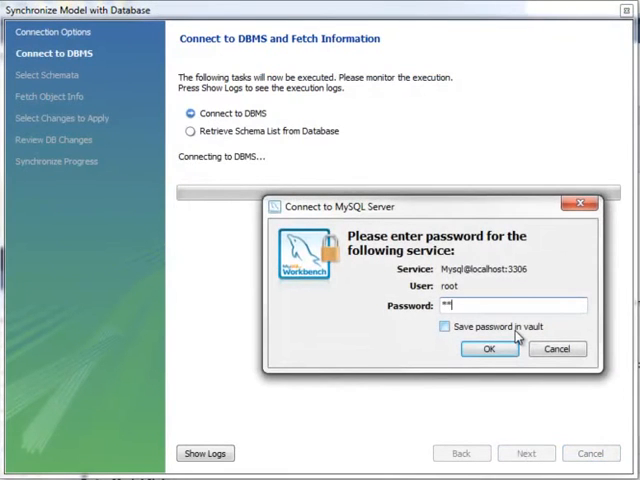
{"action": "left_click", "coordinate": [489, 349]}
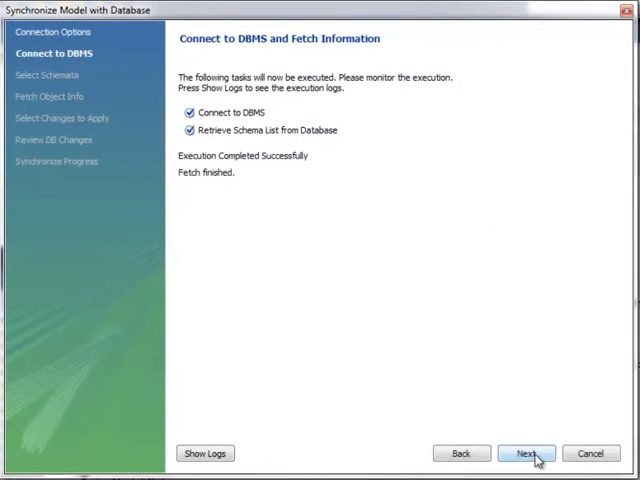
{"action": "left_click", "coordinate": [527, 453]}
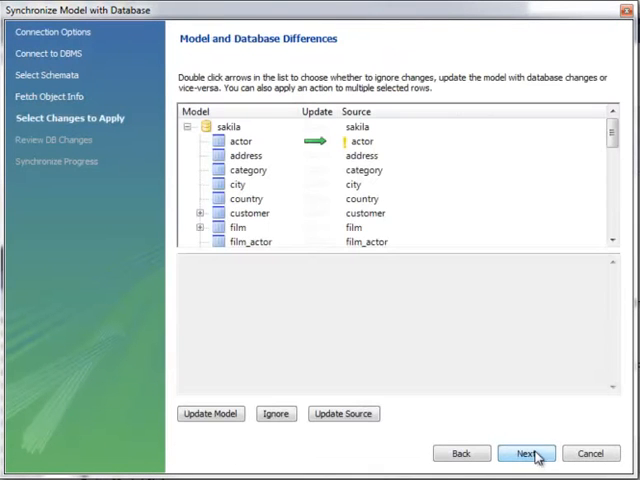
{"action": "left_click", "coordinate": [240, 141]}
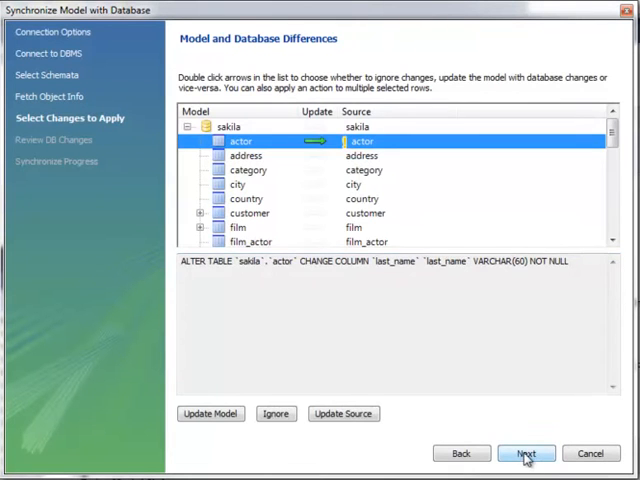
{"action": "left_click", "coordinate": [525, 453]}
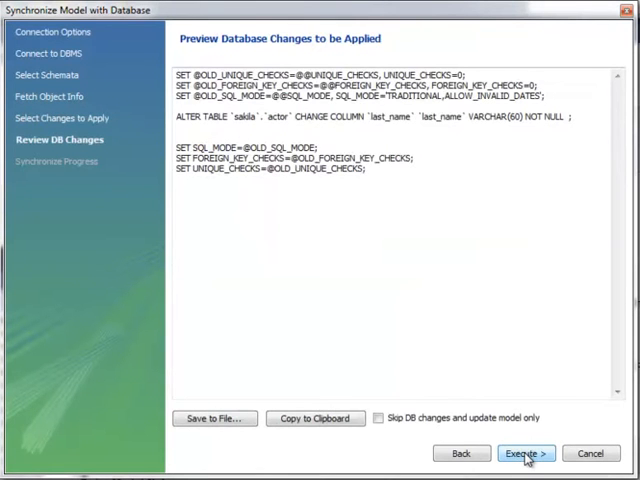
{"action": "left_click", "coordinate": [524, 453]}
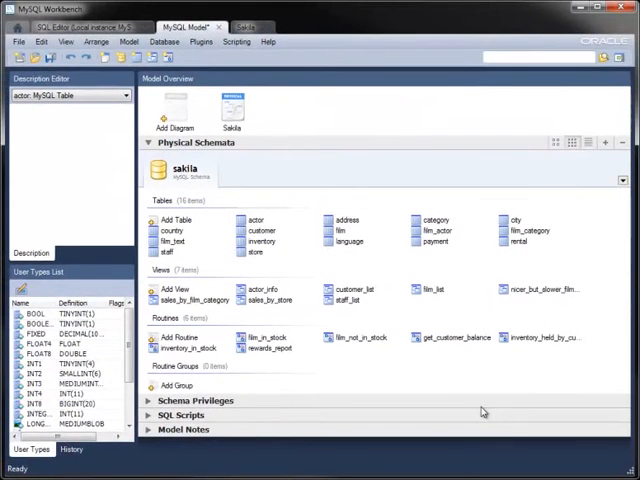
{"action": "mouse_move", "coordinate": [427, 331]}
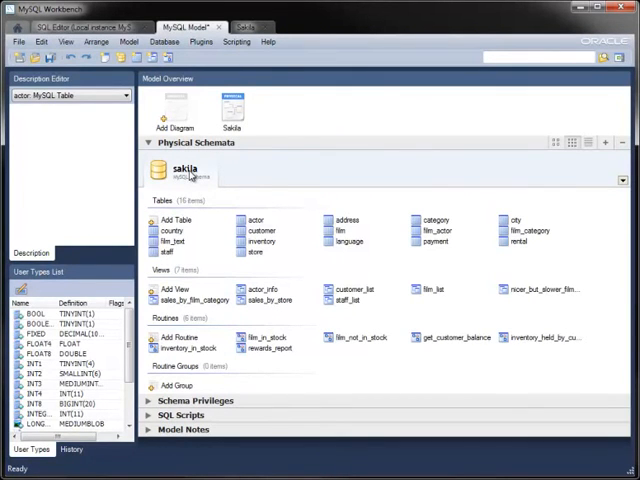
Rename the sakila schema to sakila_new by appending _new in its editor.
{"action": "double_click", "coordinate": [185, 168]}
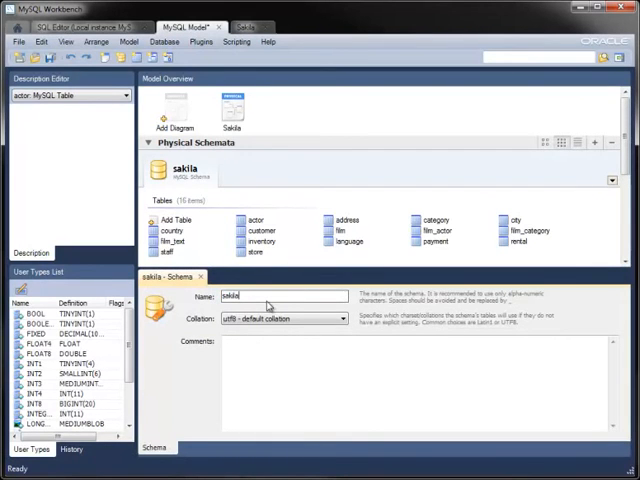
{"action": "type", "text": "_new"}
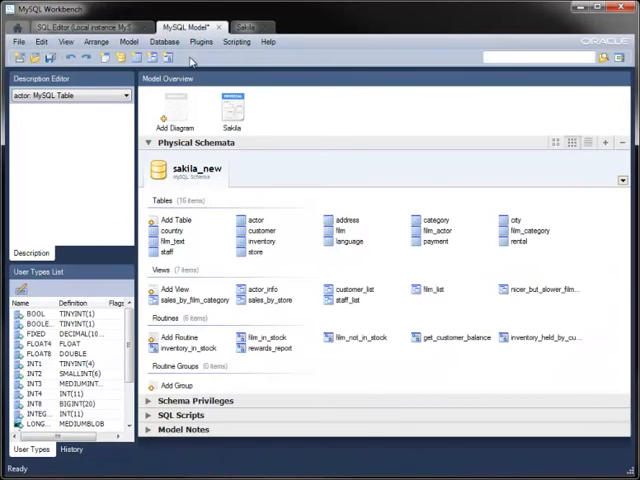
Forward engineer the model with validation and default options to create sakila_new.
{"action": "left_click", "coordinate": [164, 41]}
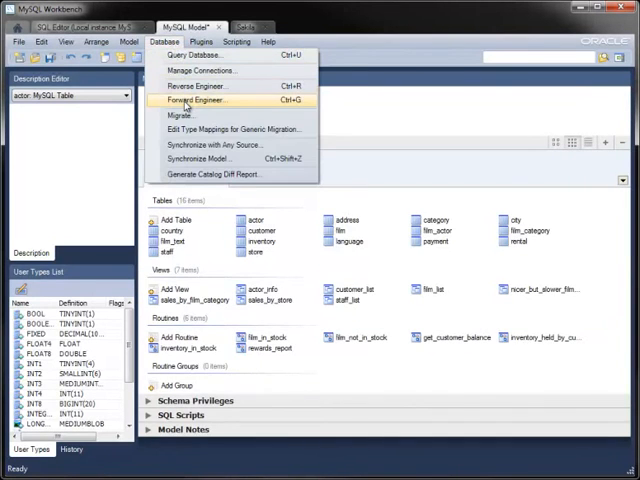
{"action": "left_click", "coordinate": [196, 100]}
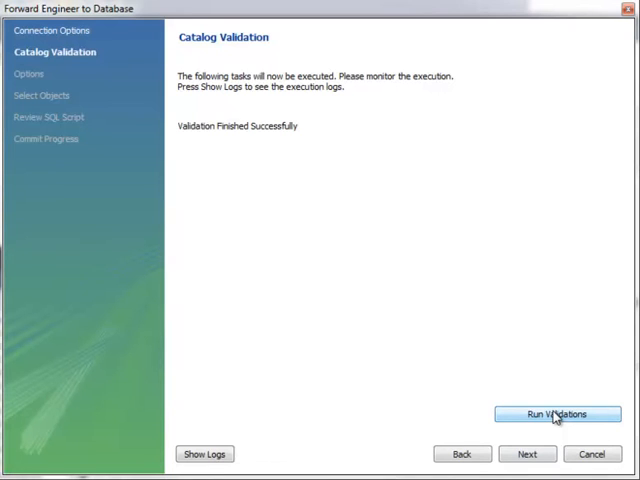
{"action": "mouse_move", "coordinate": [528, 454]}
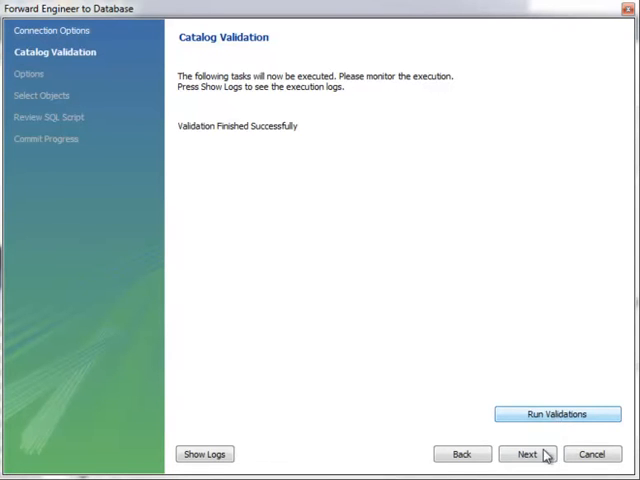
{"action": "left_click", "coordinate": [526, 453]}
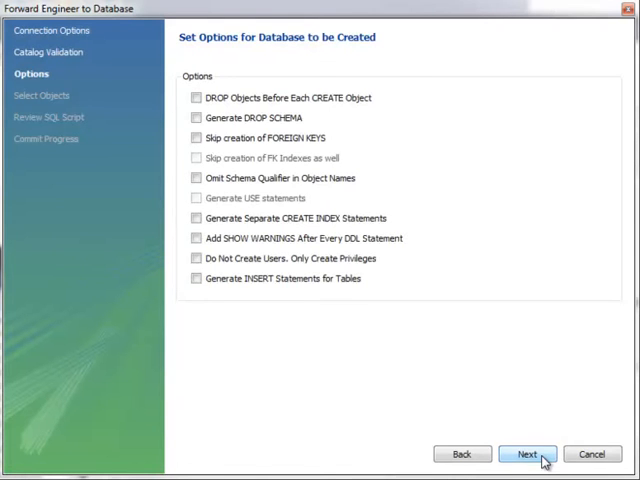
{"action": "left_click", "coordinate": [519, 453]}
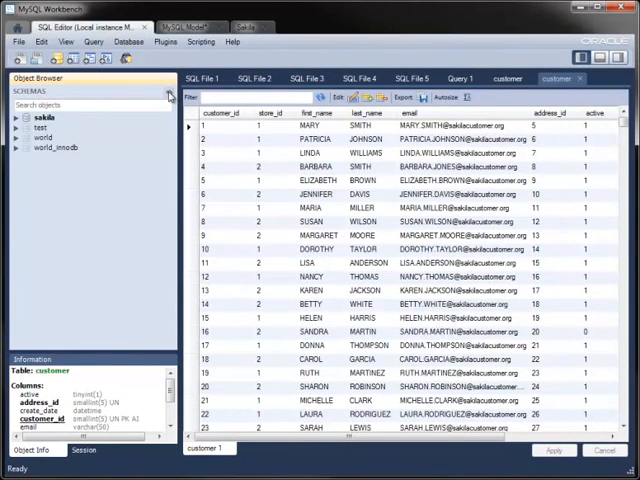
Refresh the Object Browser schemas so sakila_new appears, then return to the sakila_new model.
{"action": "left_click", "coordinate": [48, 127]}
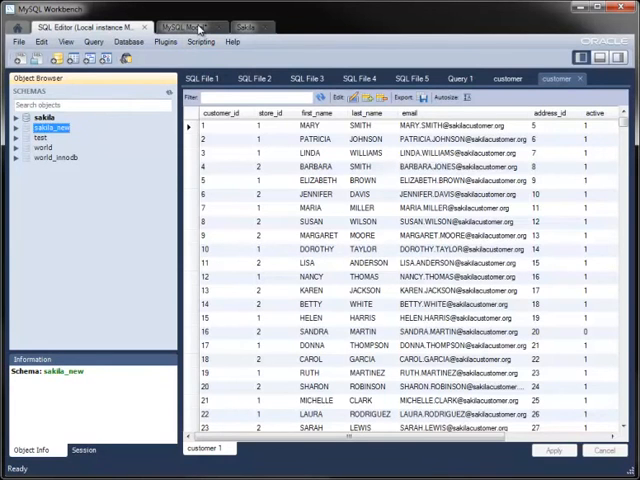
{"action": "left_click", "coordinate": [185, 26]}
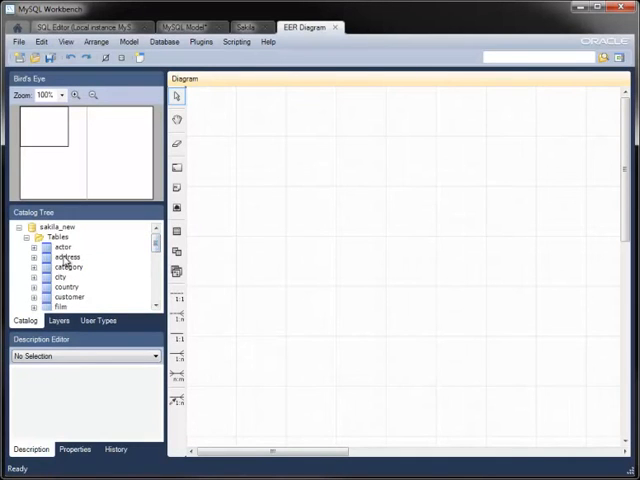
Place the city, address and customer tables from the Catalog Tree onto the new EER diagram.
{"action": "left_click_drag", "start_coordinate": [64, 256], "coordinate": [275, 290]}
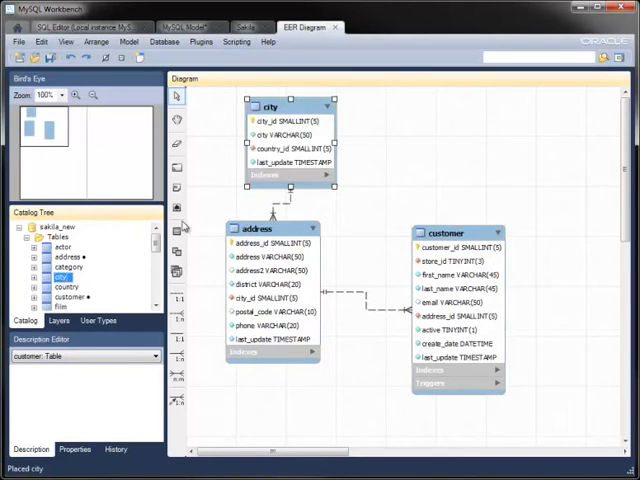
{"action": "left_click", "coordinate": [63, 286]}
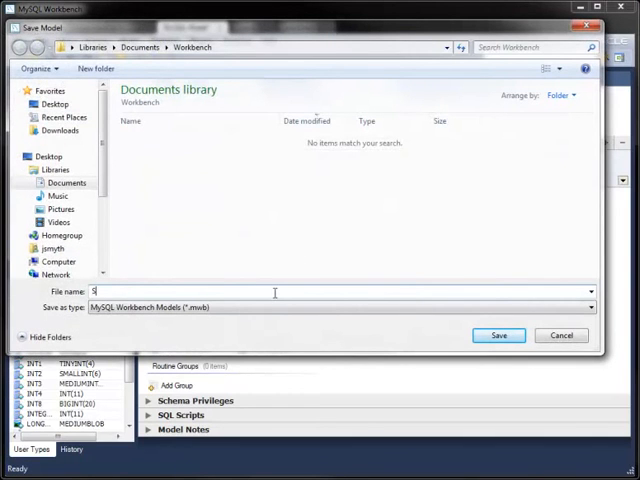
Save the model as 'Sakila' in Documents\Workbench.
{"action": "type", "text": "akila"}
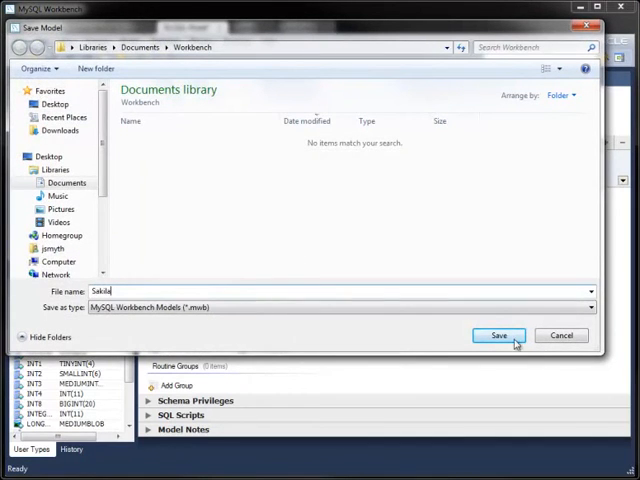
{"action": "left_click", "coordinate": [498, 335]}
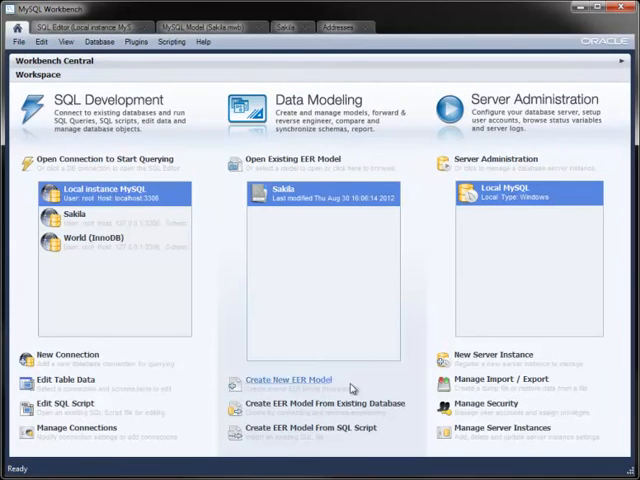
Reverse-engineer world_innodb from the local server, view city, country and countrylanguage, then close unsaved.
{"action": "left_click", "coordinate": [320, 403]}
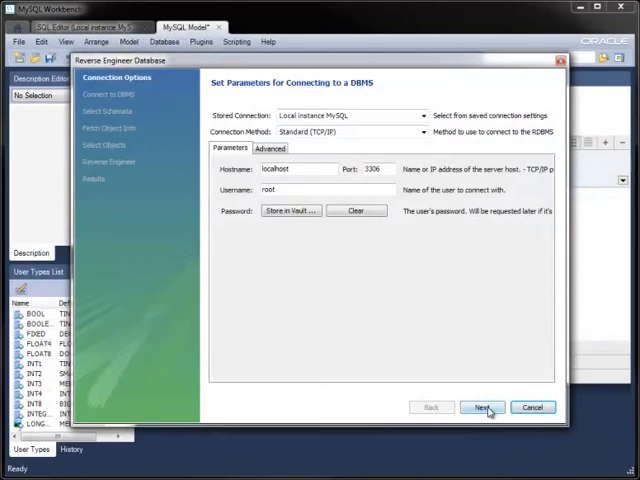
{"action": "left_click", "coordinate": [482, 407]}
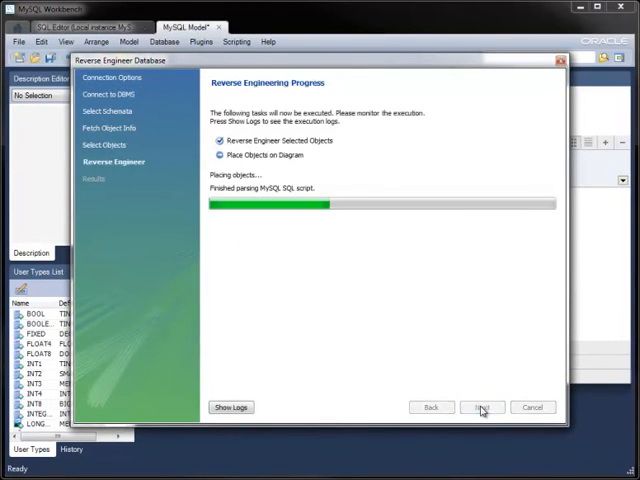
{"action": "left_click", "coordinate": [481, 407]}
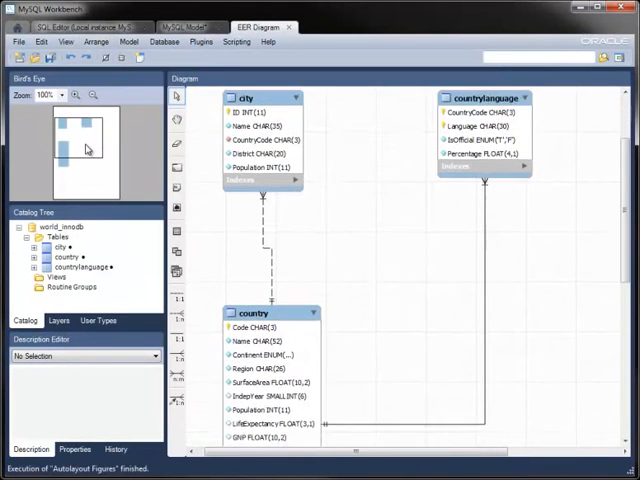
{"action": "left_click", "coordinate": [45, 94]}
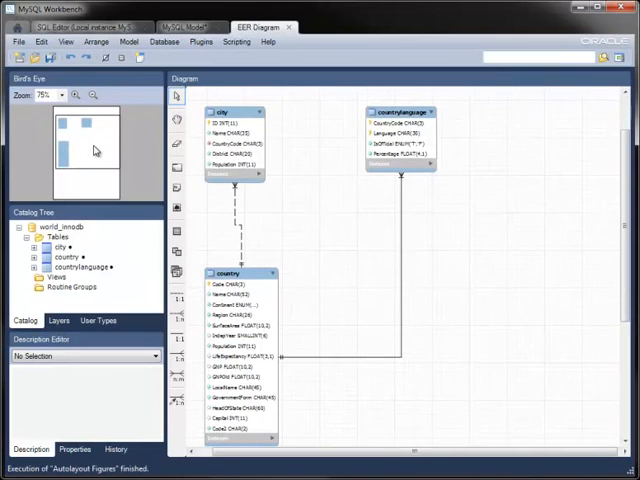
{"action": "left_click", "coordinate": [290, 27]}
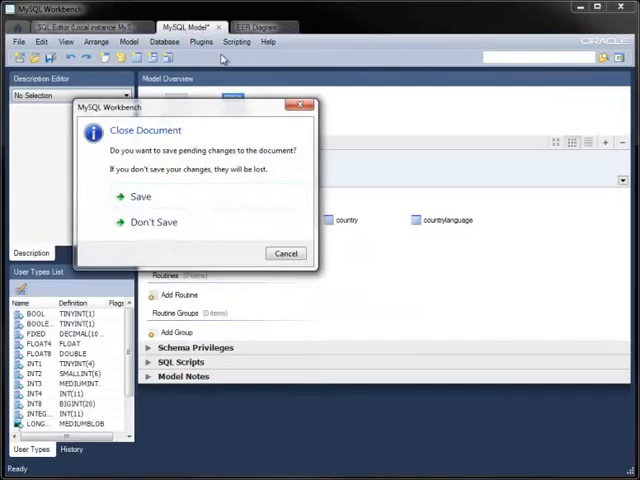
{"action": "left_click", "coordinate": [154, 222]}
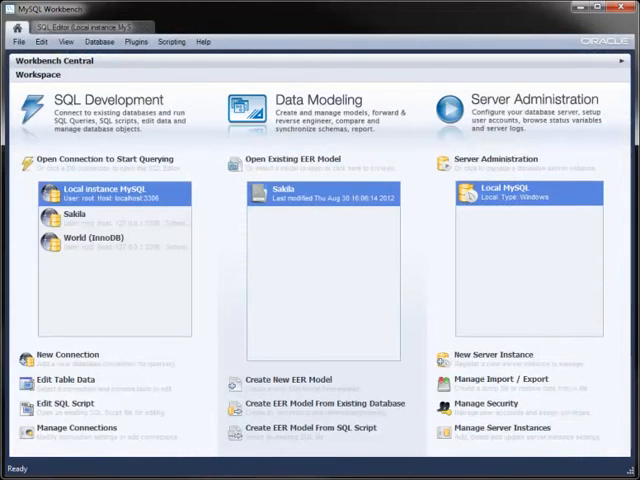
{"action": "mouse_move", "coordinate": [365, 310]}
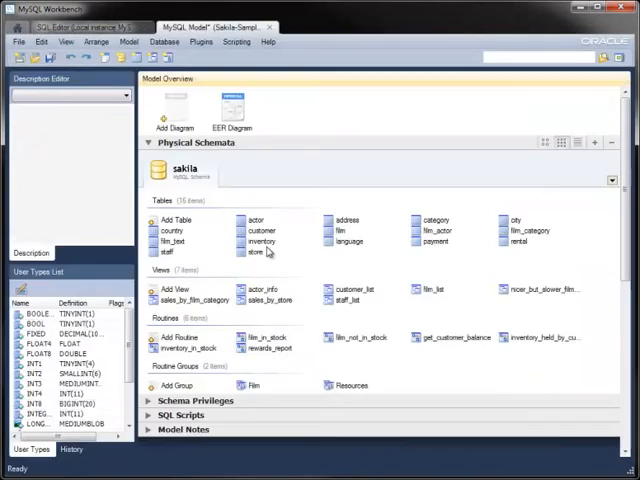
View the Sakila-Sample model's colour-coded EER diagram, then close the model.
{"action": "double_click", "coordinate": [231, 107]}
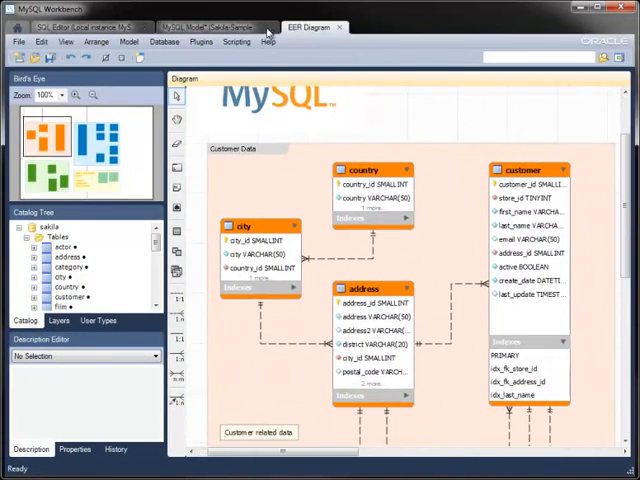
{"action": "left_click", "coordinate": [95, 26]}
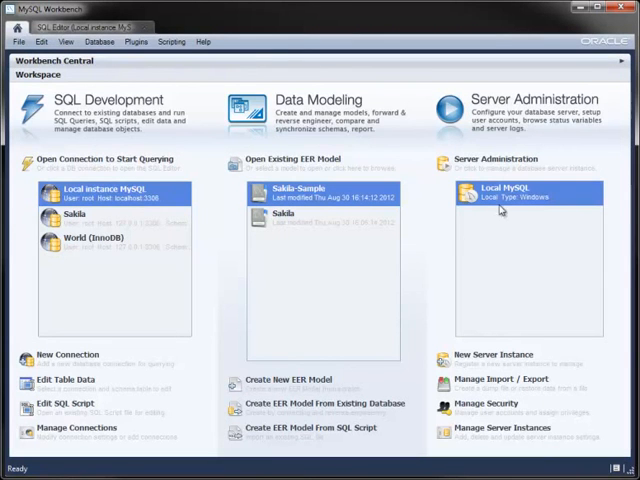
Open administration for the Local MySQL instance and its Status and System Variables page.
{"action": "left_click", "coordinate": [520, 190]}
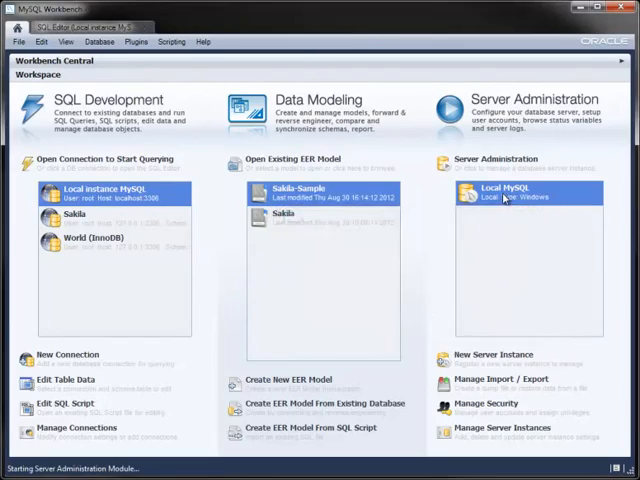
{"action": "double_click", "coordinate": [524, 191]}
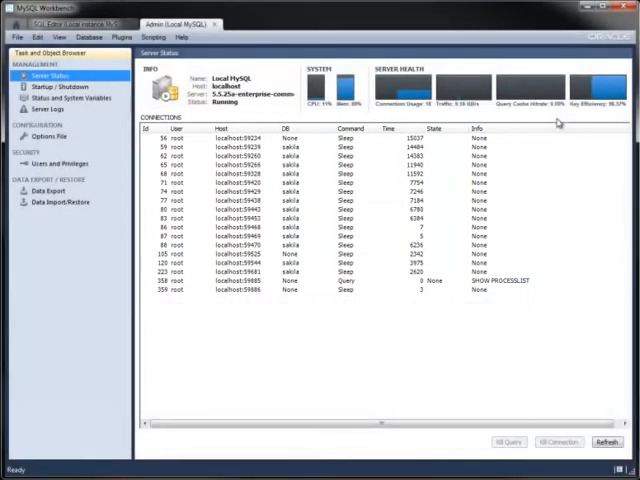
{"action": "left_click", "coordinate": [56, 97]}
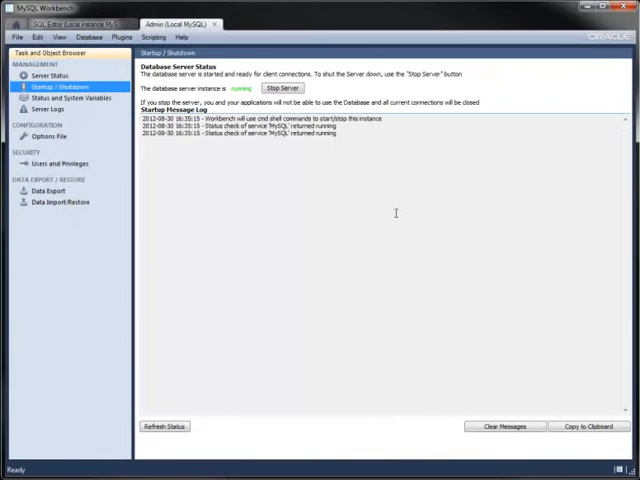
{"action": "left_click", "coordinate": [66, 98]}
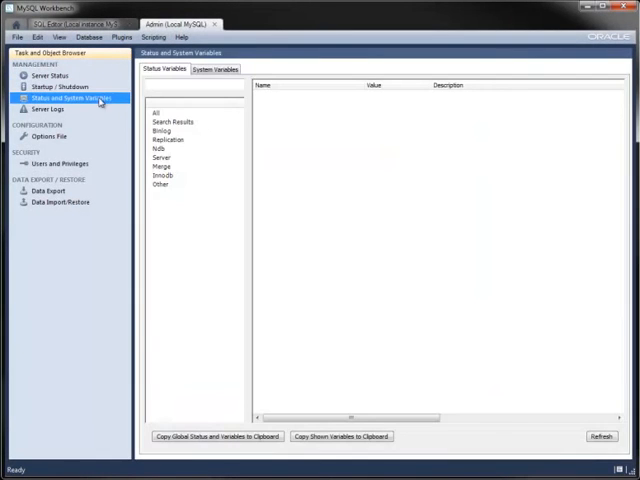
Browse all status variables, then show the General group of system variables.
{"action": "left_click", "coordinate": [154, 112]}
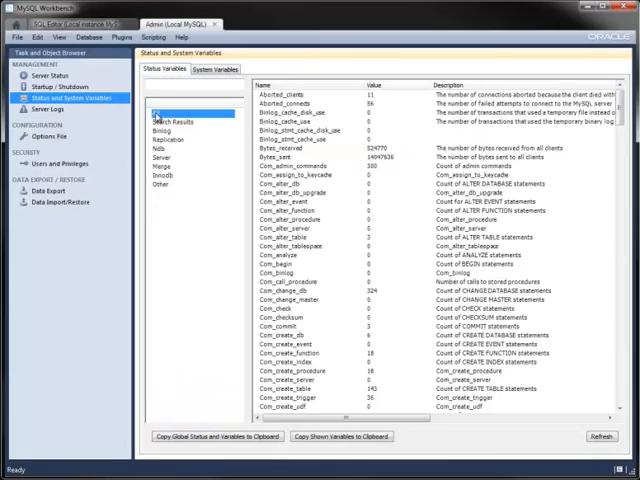
{"action": "scroll", "scroll_direction": "down", "scroll_amount": 3}
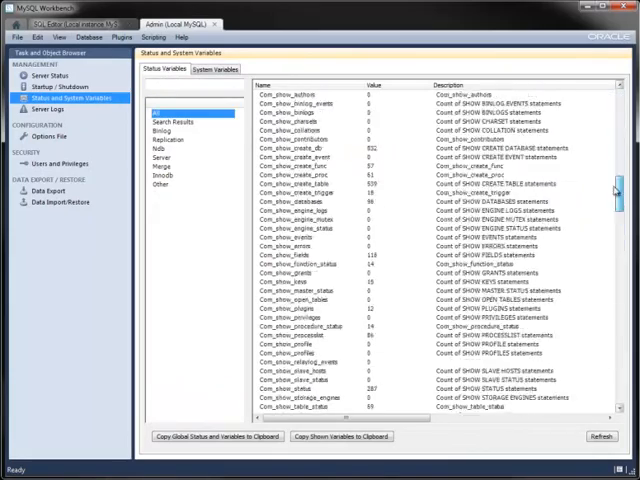
{"action": "left_click", "coordinate": [178, 174]}
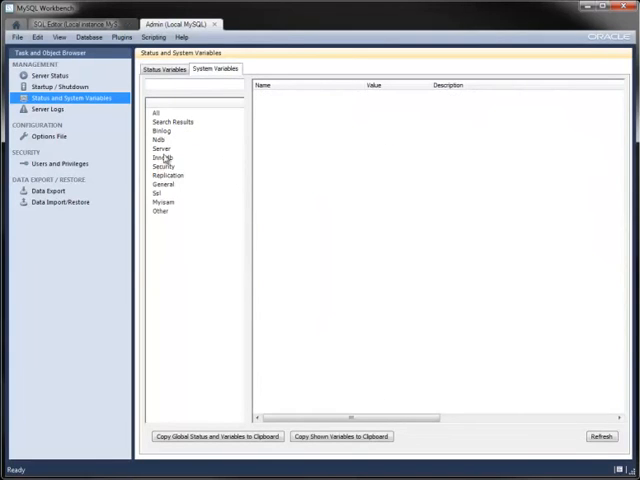
{"action": "left_click", "coordinate": [162, 184]}
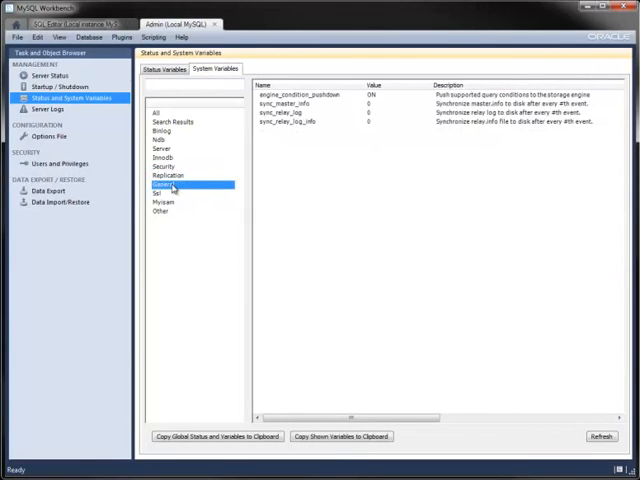
Open Server Logs and scroll through the server error log.
{"action": "left_click", "coordinate": [45, 110]}
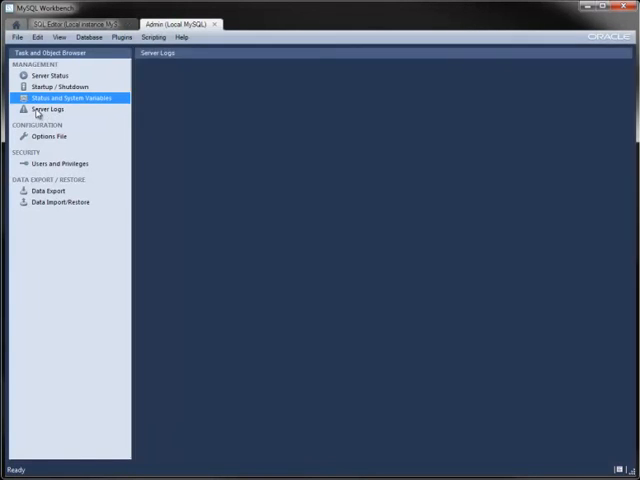
{"action": "left_click", "coordinate": [46, 110]}
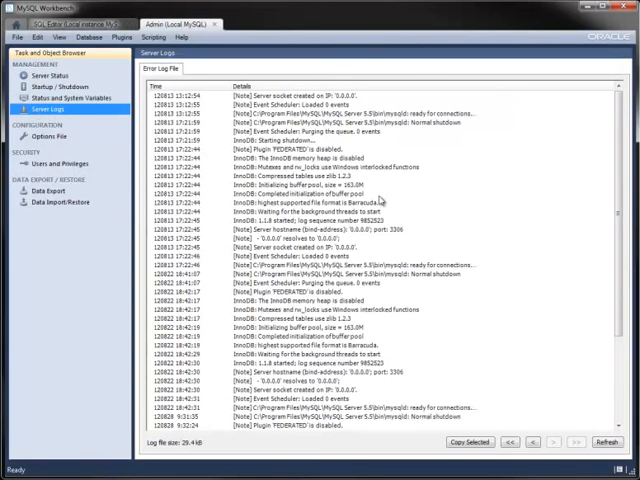
{"action": "scroll", "scroll_direction": "down", "scroll_amount": 3}
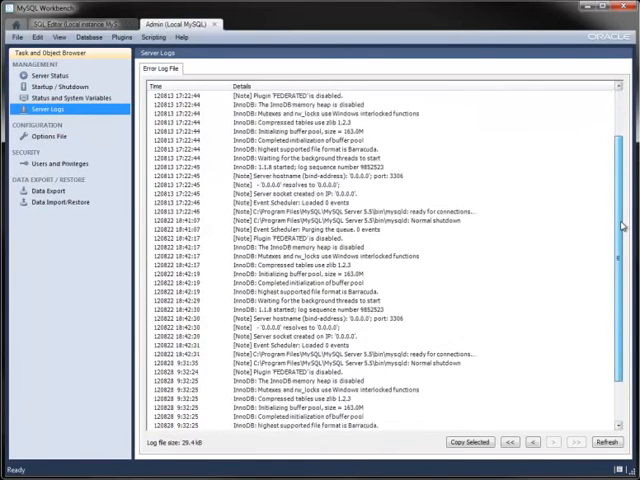
{"action": "scroll", "scroll_direction": "down", "scroll_amount": 3}
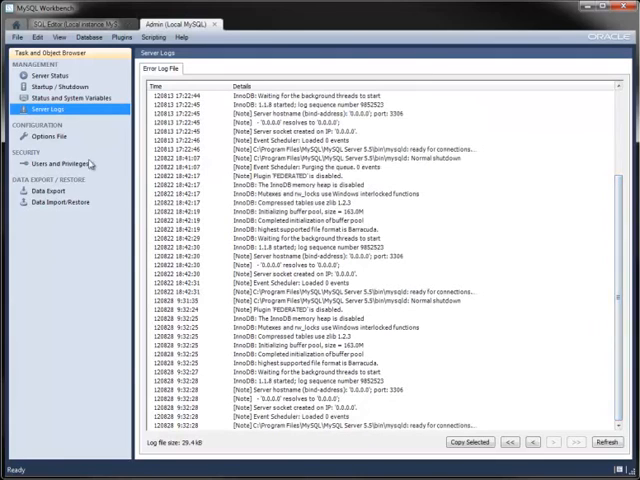
View the options file's MyISAM, Transactions and Networking settings.
{"action": "left_click", "coordinate": [48, 136]}
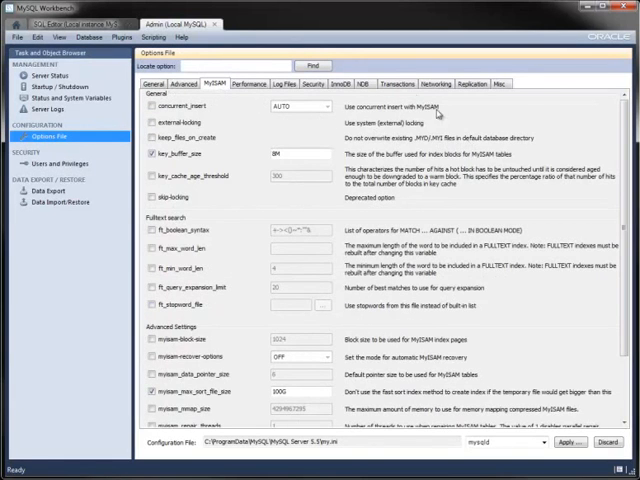
{"action": "left_click", "coordinate": [394, 83]}
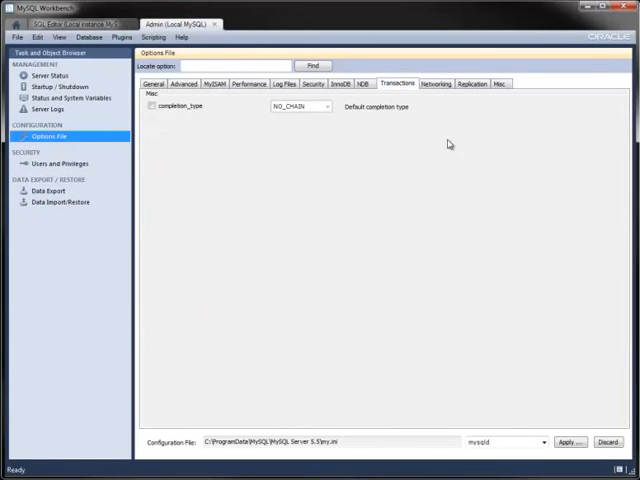
{"action": "left_click", "coordinate": [435, 83]}
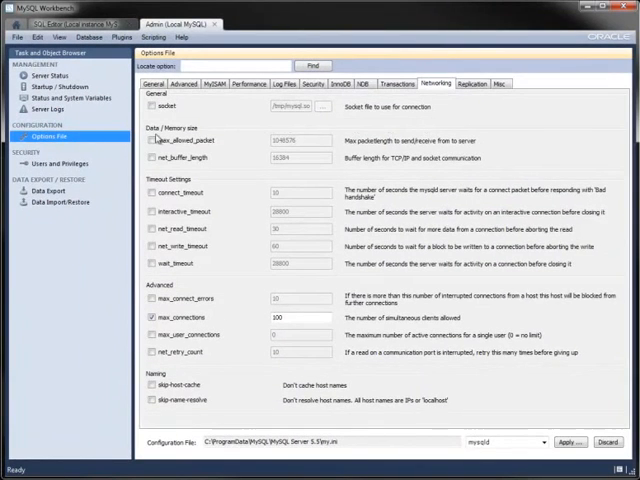
Select root@localhost under Users and Privileges and view its Administrative Roles.
{"action": "left_click", "coordinate": [49, 162]}
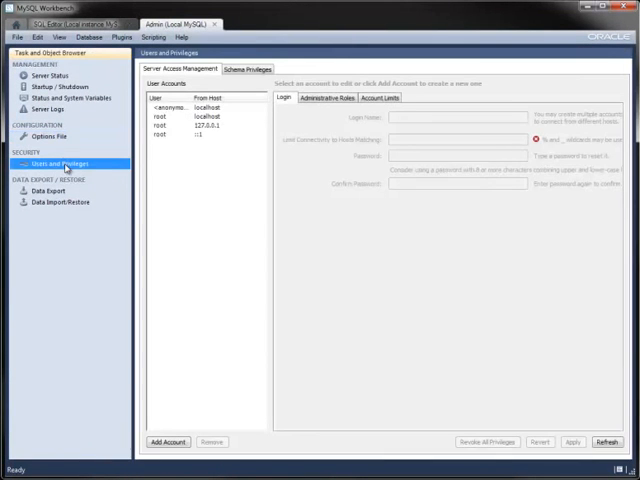
{"action": "left_click", "coordinate": [185, 116]}
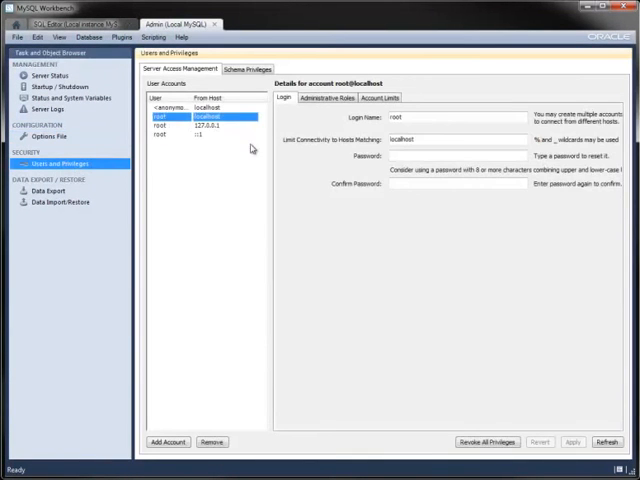
{"action": "left_click", "coordinate": [330, 97]}
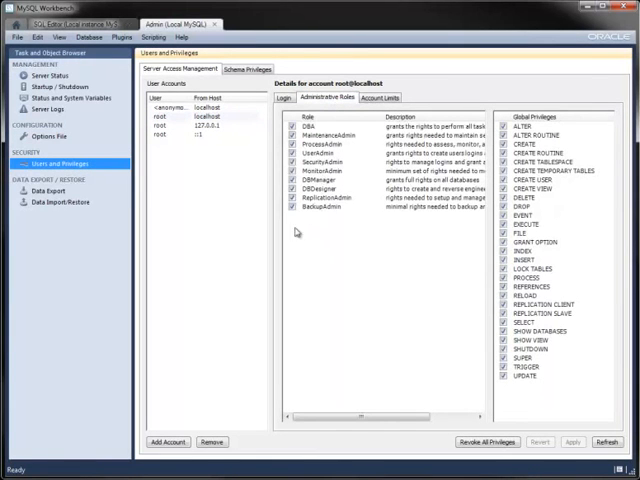
Export the sakila schema with password confirmation, then inspect the resulting Dump20120830 folder.
{"action": "left_click", "coordinate": [46, 190]}
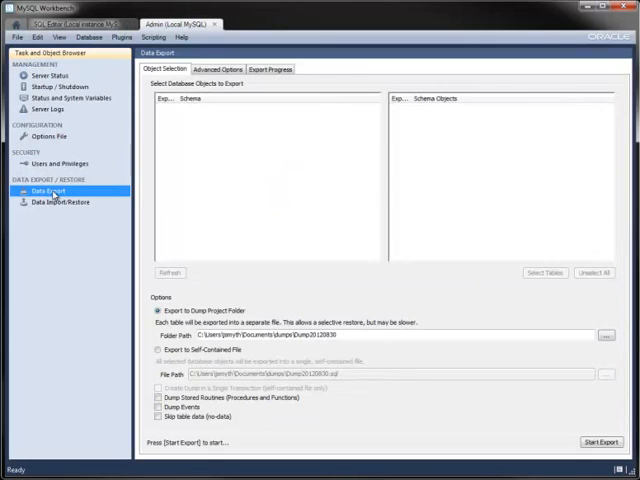
{"action": "left_click", "coordinate": [168, 272]}
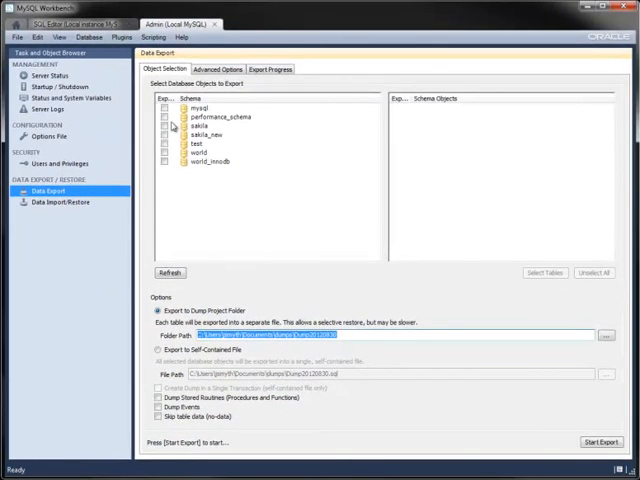
{"action": "left_click", "coordinate": [166, 128]}
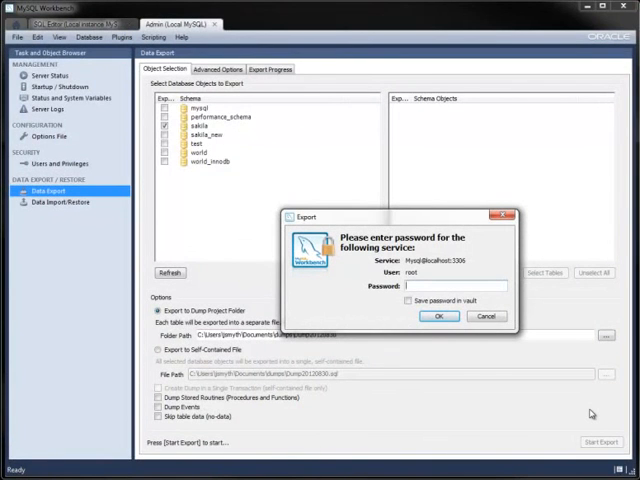
{"action": "left_click", "coordinate": [438, 316]}
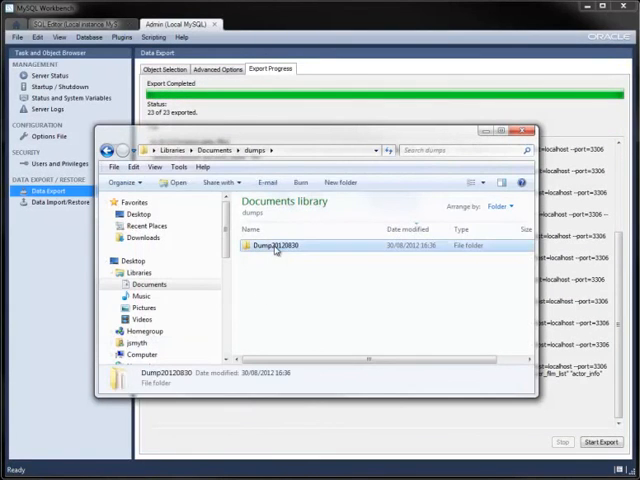
{"action": "double_click", "coordinate": [280, 245]}
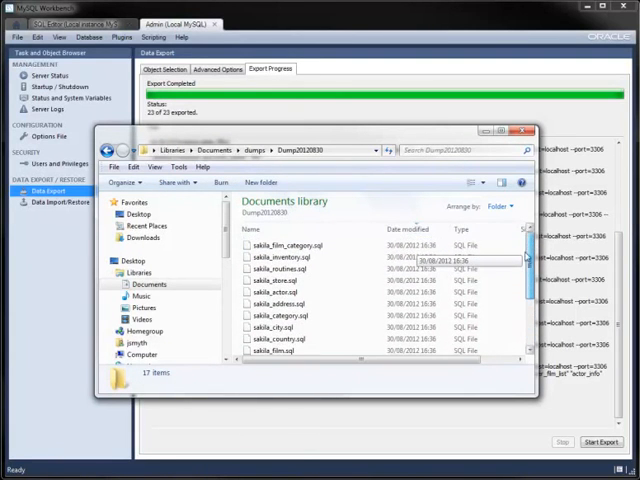
{"action": "left_click", "coordinate": [524, 131]}
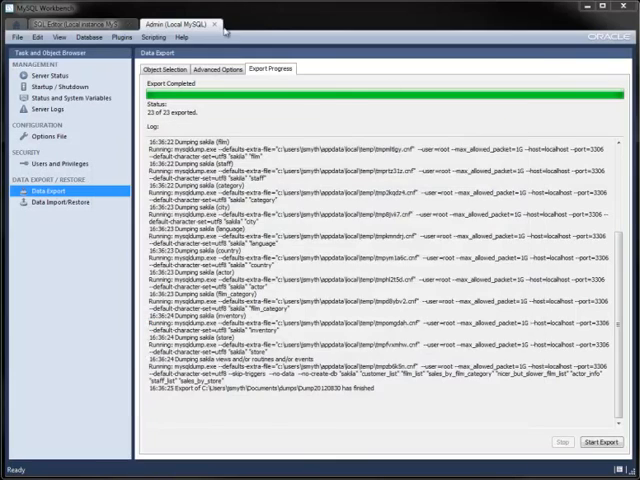
Load the Dump20120830 folder in Data Import/Restore and review sakila's 17 selected tables.
{"action": "left_click", "coordinate": [55, 194]}
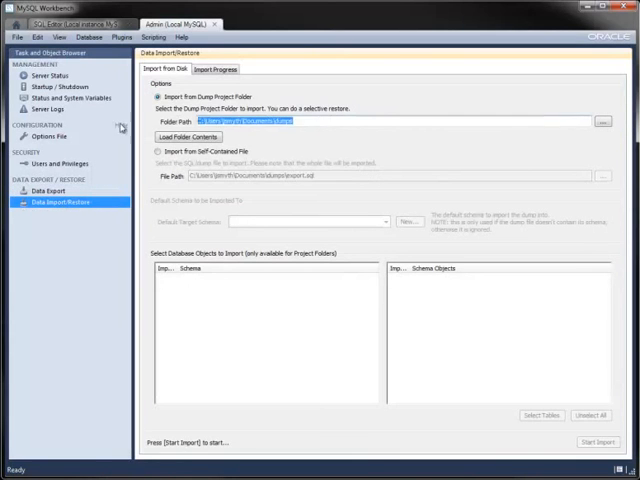
{"action": "left_click", "coordinate": [188, 136]}
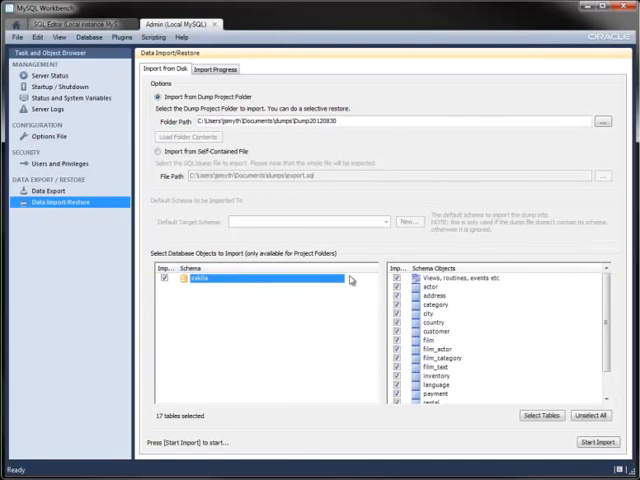
{"action": "scroll", "scroll_direction": "down", "scroll_amount": 3}
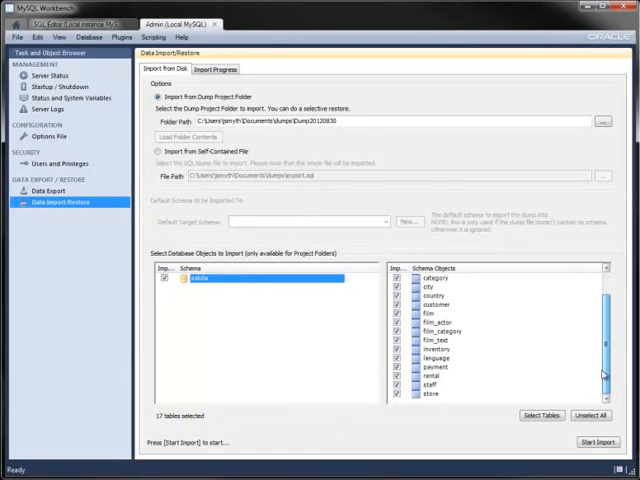
{"action": "scroll", "scroll_direction": "up", "scroll_amount": 3}
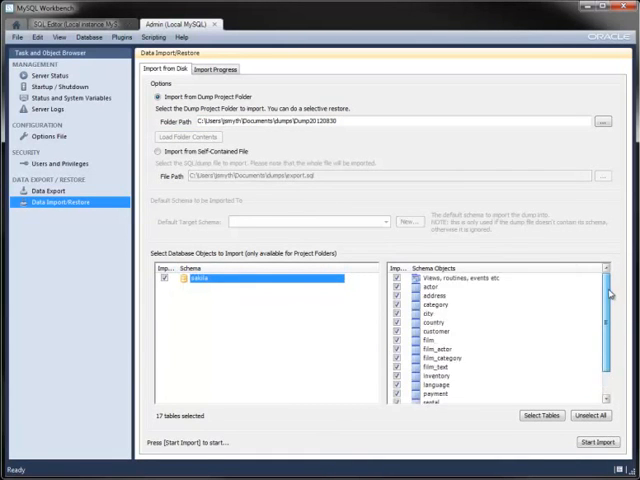